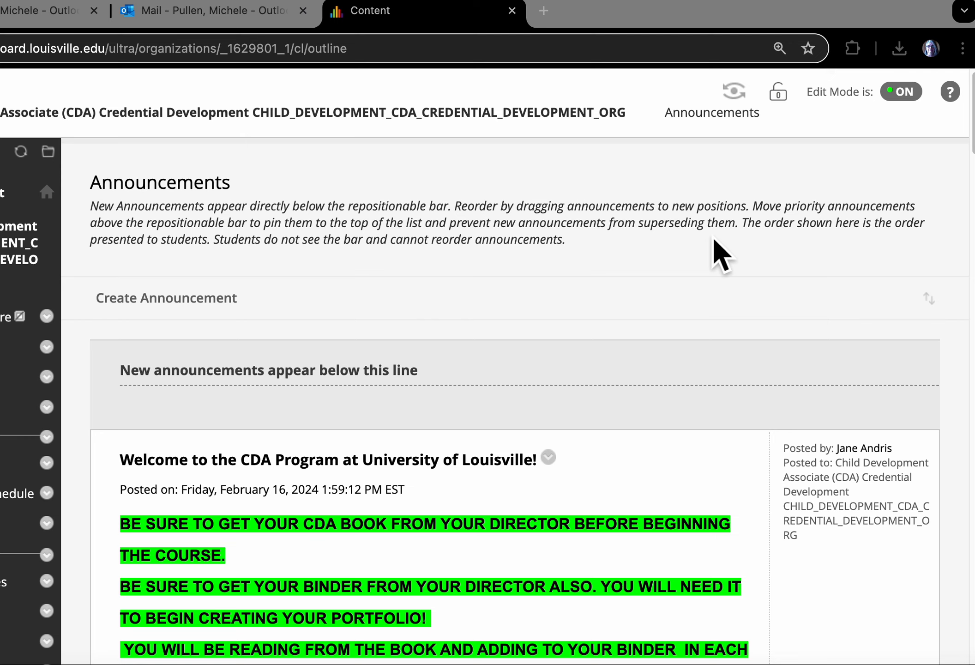
pyautogui.moveTo(712, 264)
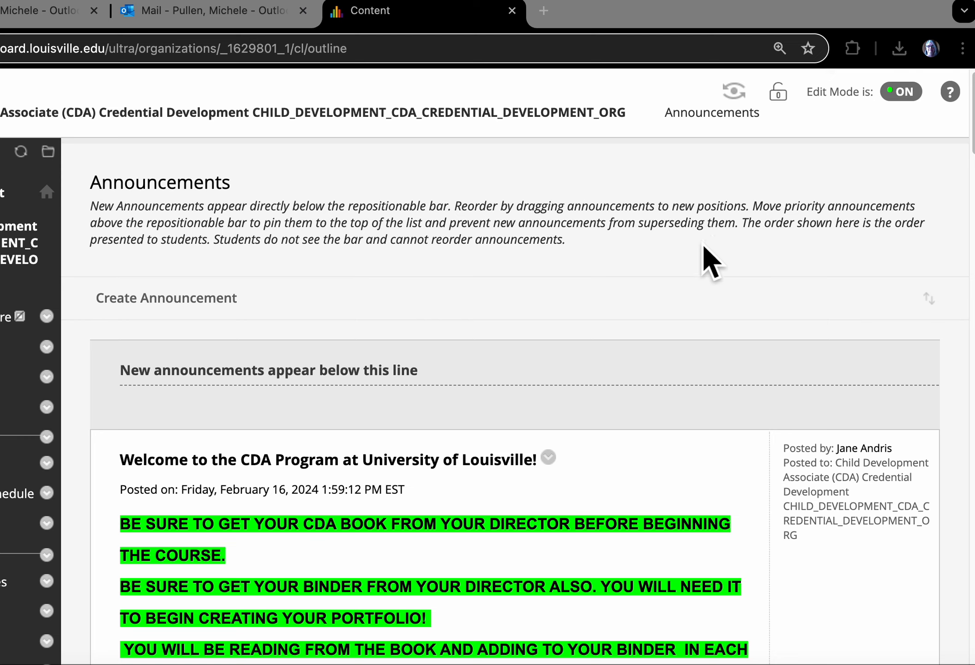
pyautogui.moveTo(709, 267)
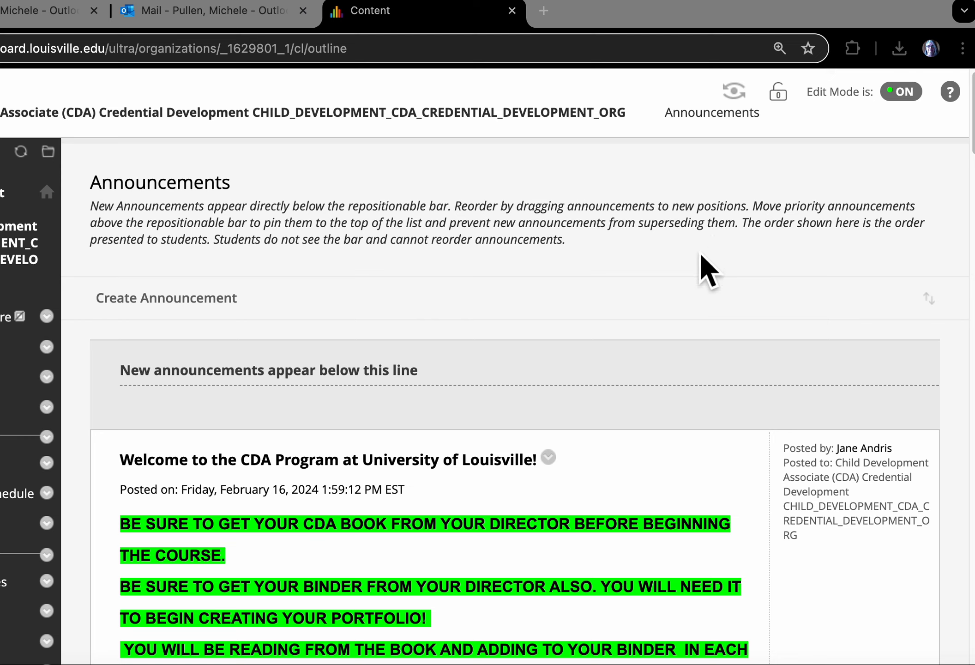
pyautogui.moveTo(905, 254)
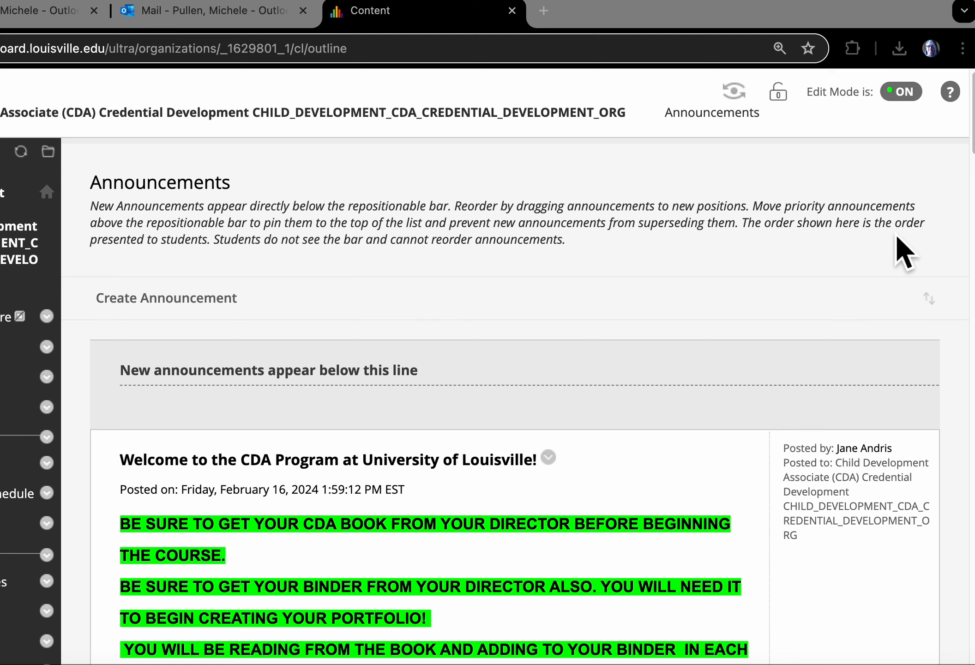
pyautogui.moveTo(950, 195)
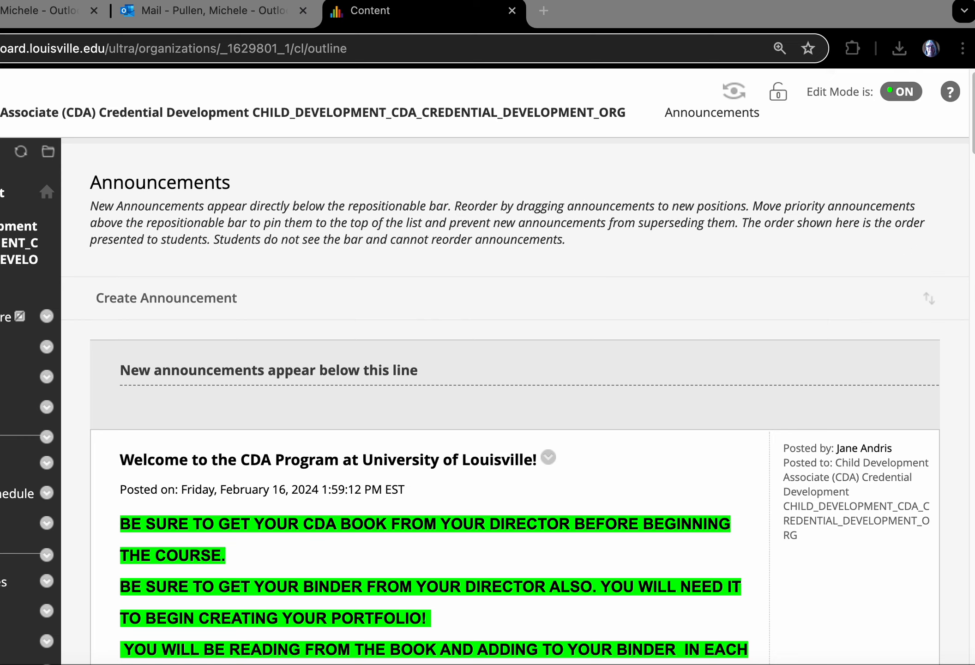
pyautogui.moveTo(947, 181)
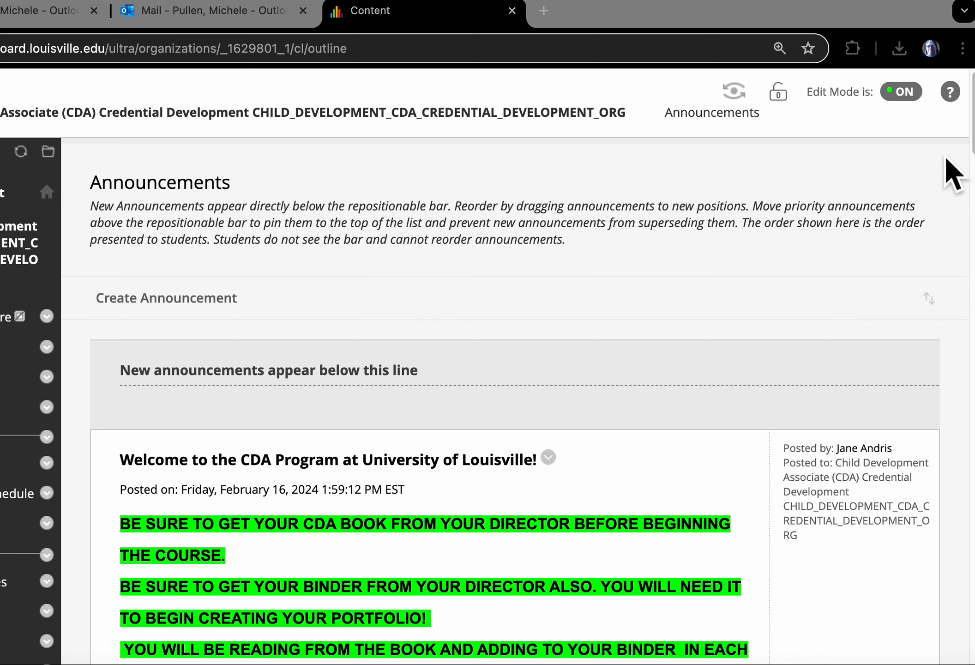
pyautogui.moveTo(838, 194)
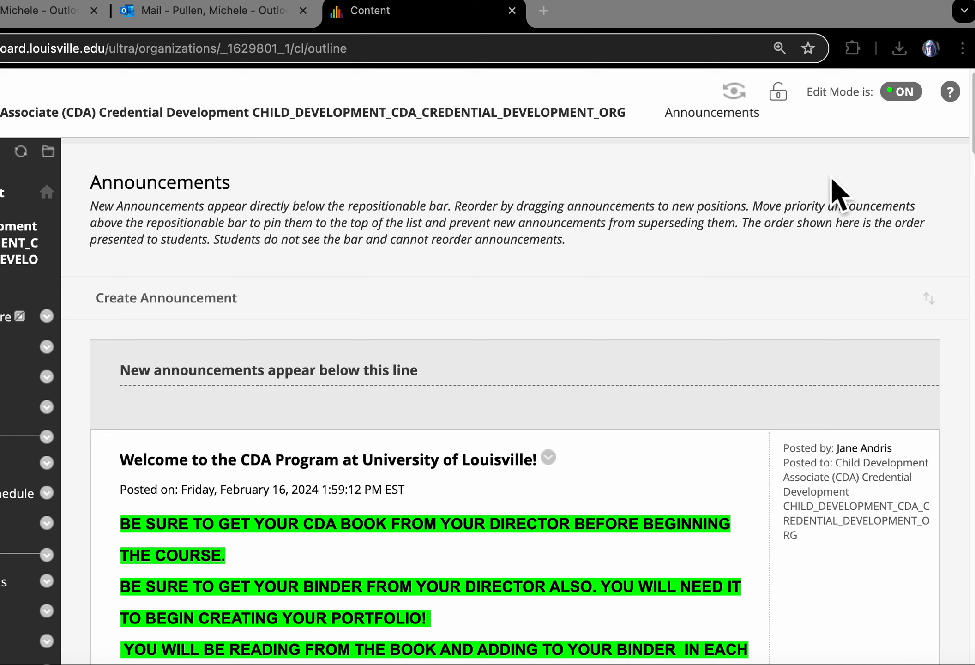
pyautogui.moveTo(681, 240)
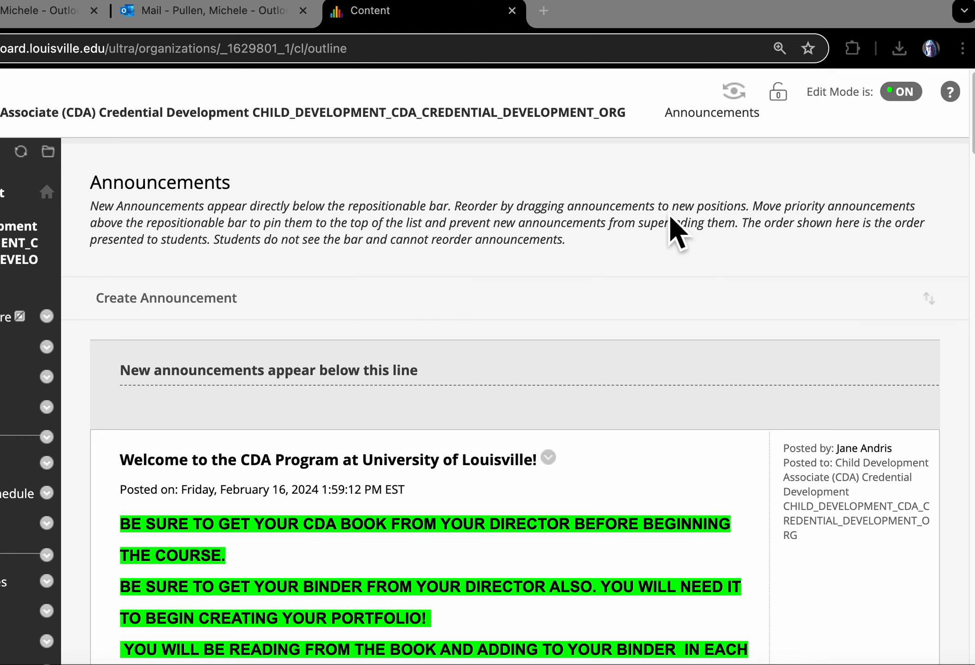
pyautogui.moveTo(666, 292)
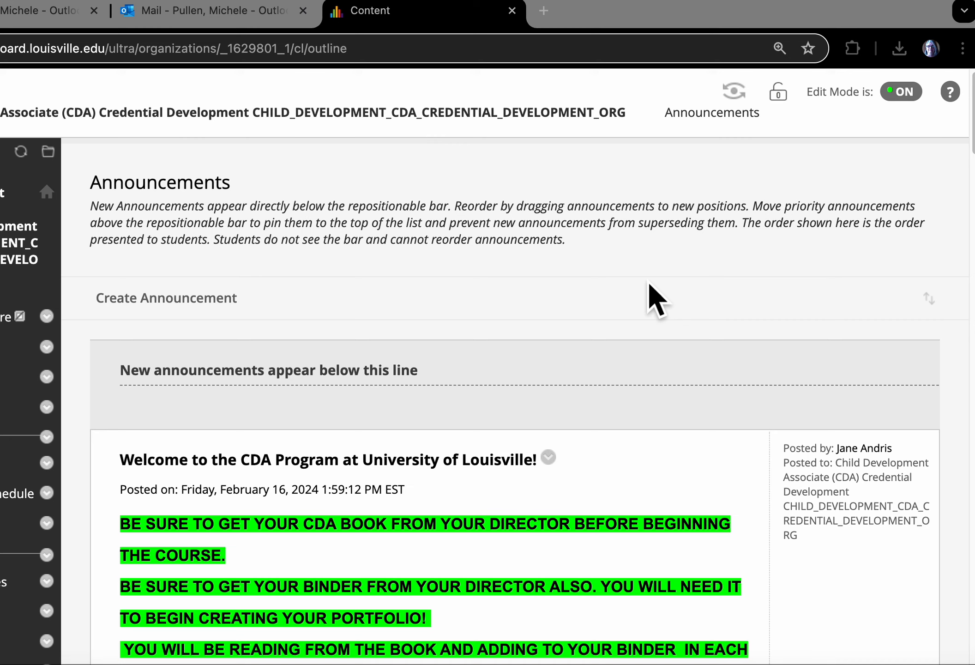
pyautogui.moveTo(222, 366)
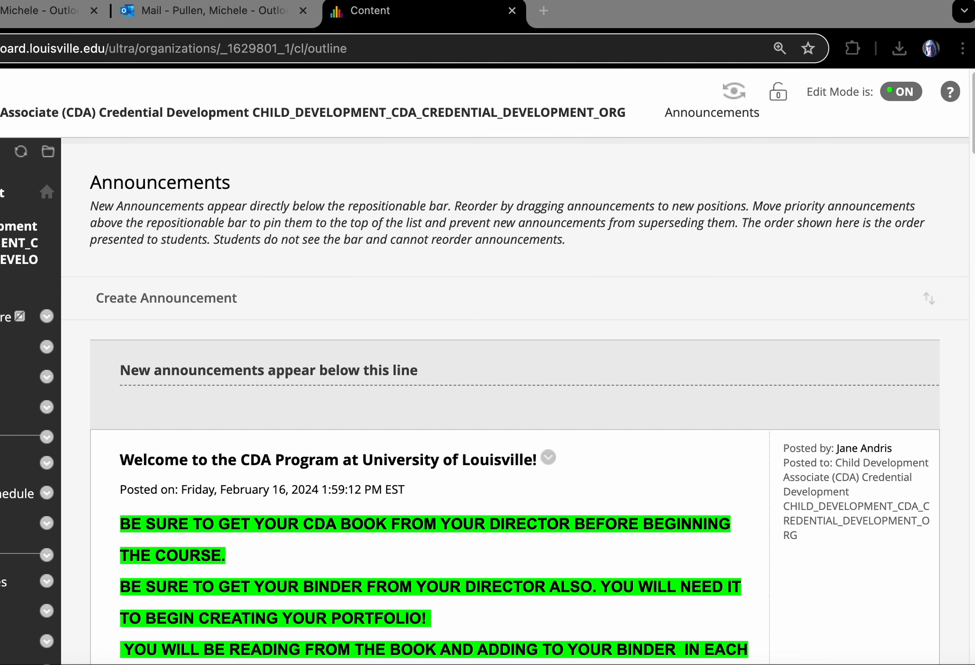
# Scroll down the course menu and open the CDA organization's Full Grade Center.
pyautogui.scroll(-3)
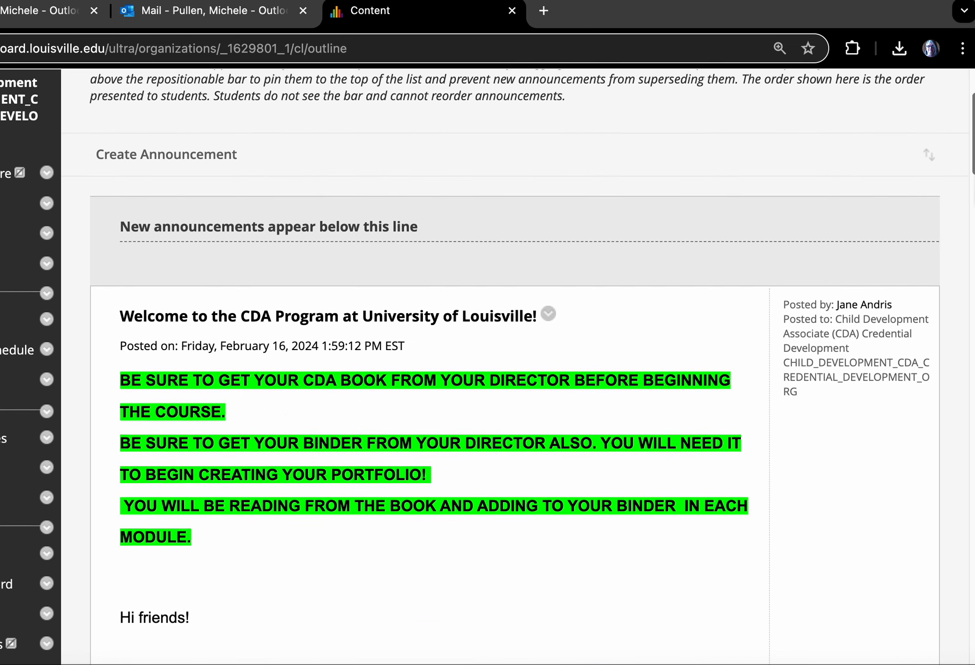
pyautogui.scroll(-3)
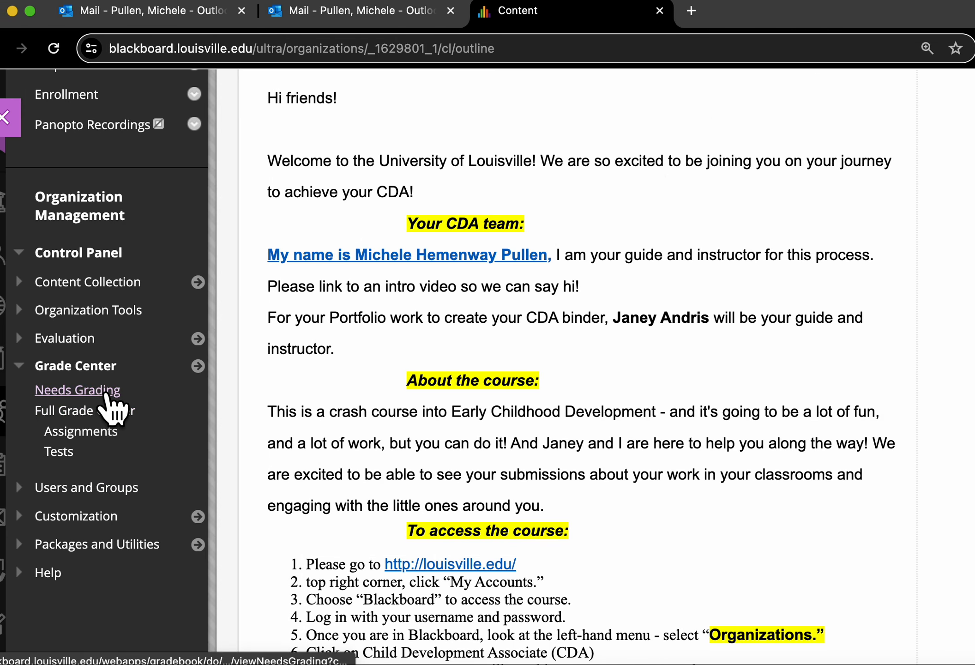
pyautogui.moveTo(77, 389)
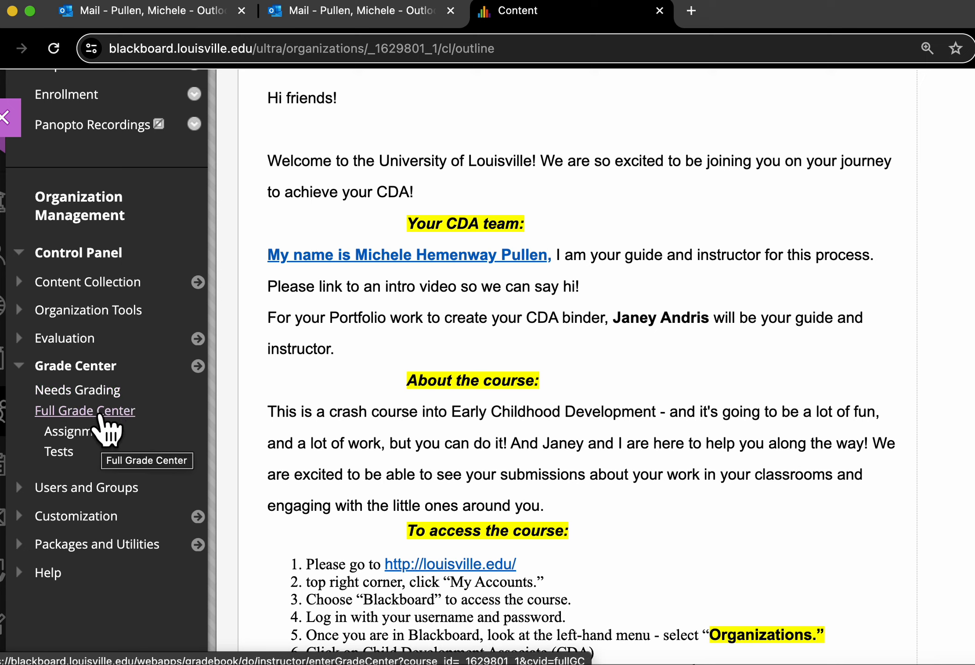
pyautogui.click(85, 410)
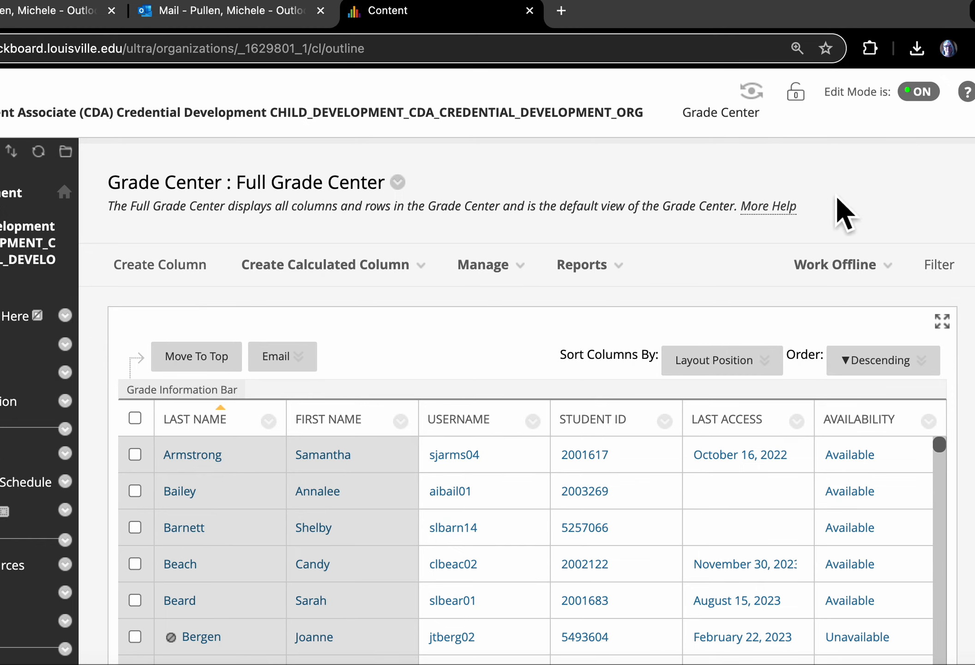
pyautogui.scroll(-3)
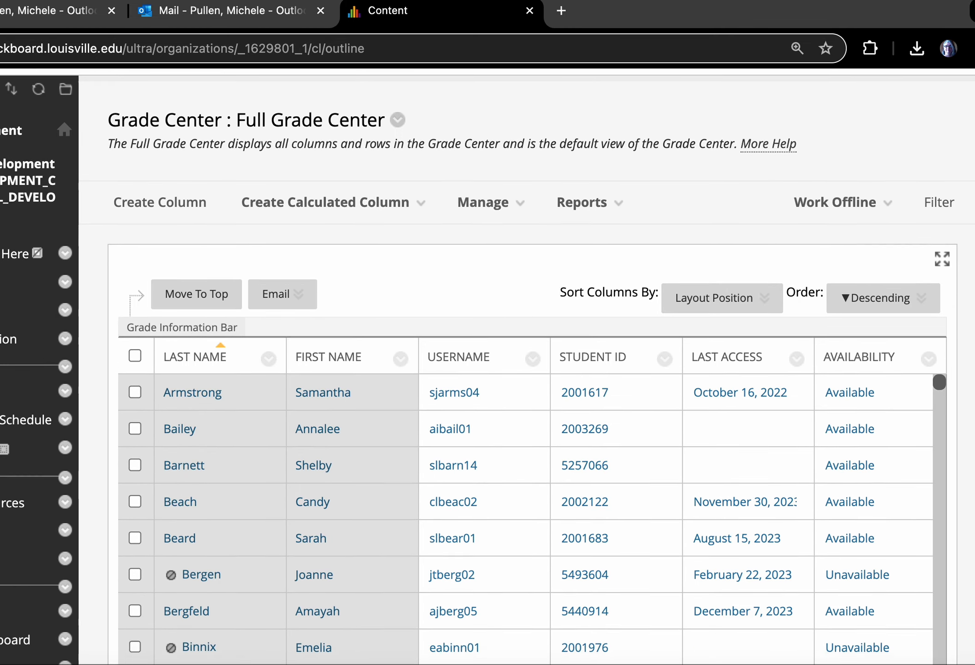
pyautogui.scroll(-3)
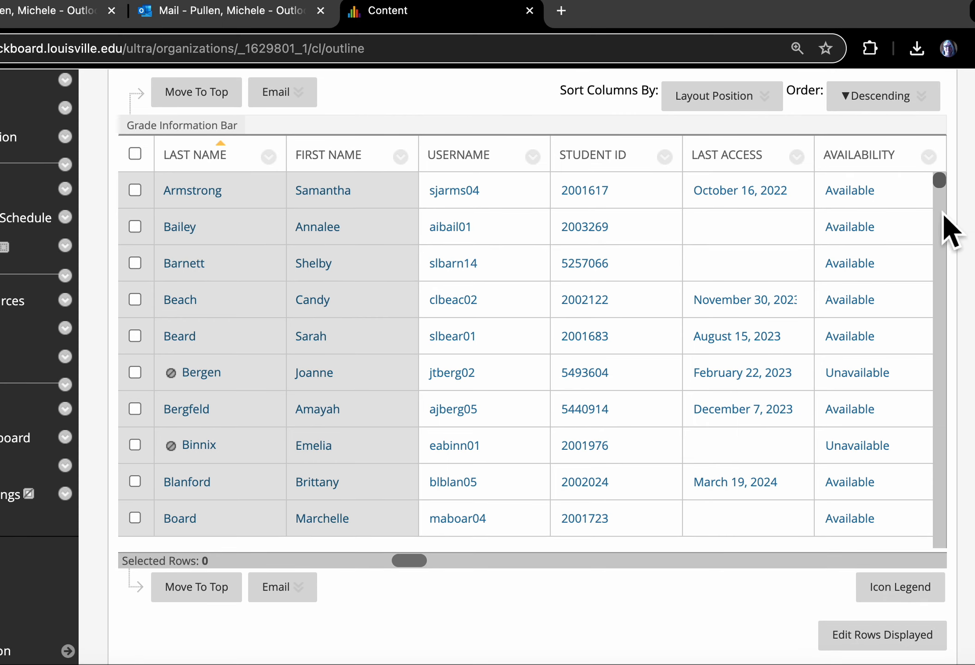
pyautogui.scroll(-3)
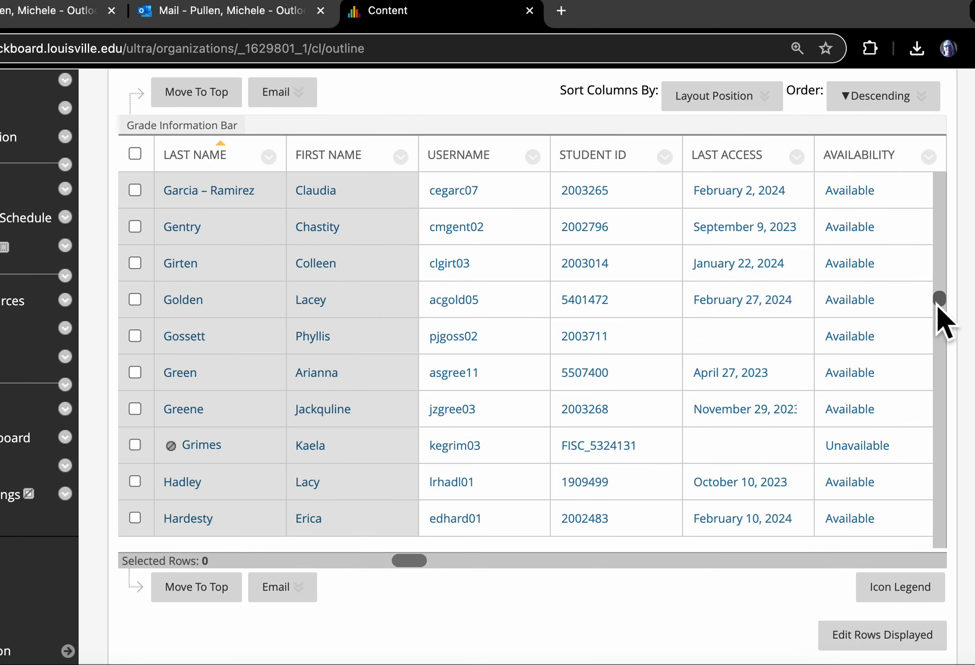
pyautogui.scroll(-3)
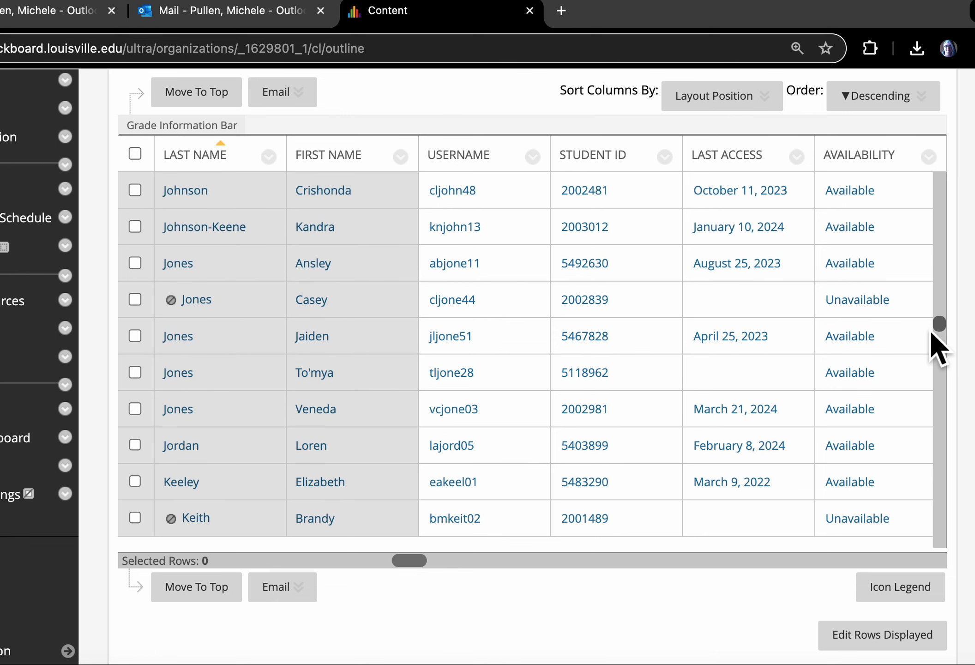
pyautogui.scroll(-3)
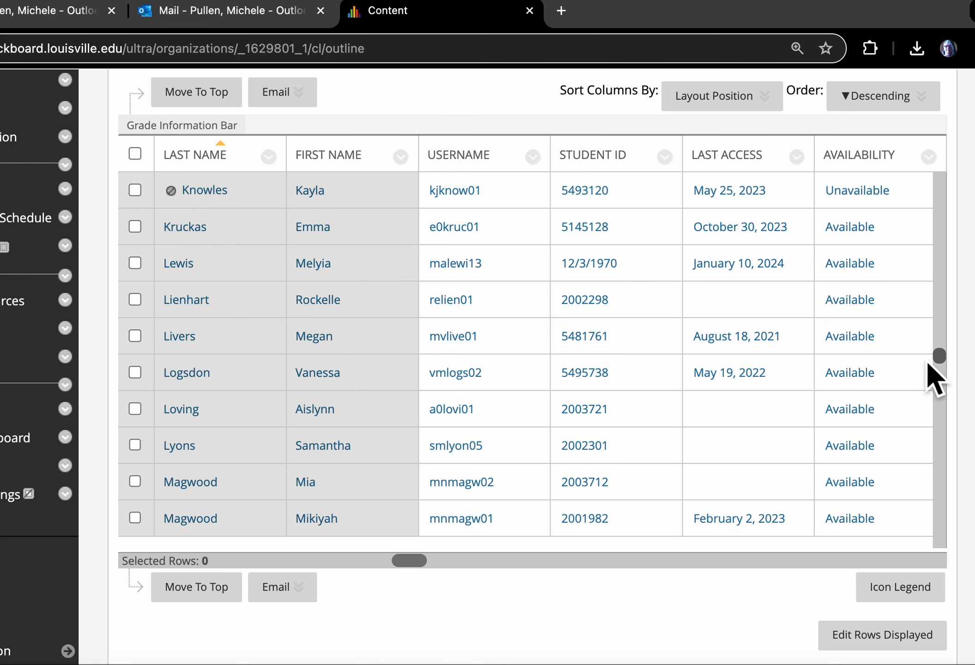
pyautogui.scroll(-3)
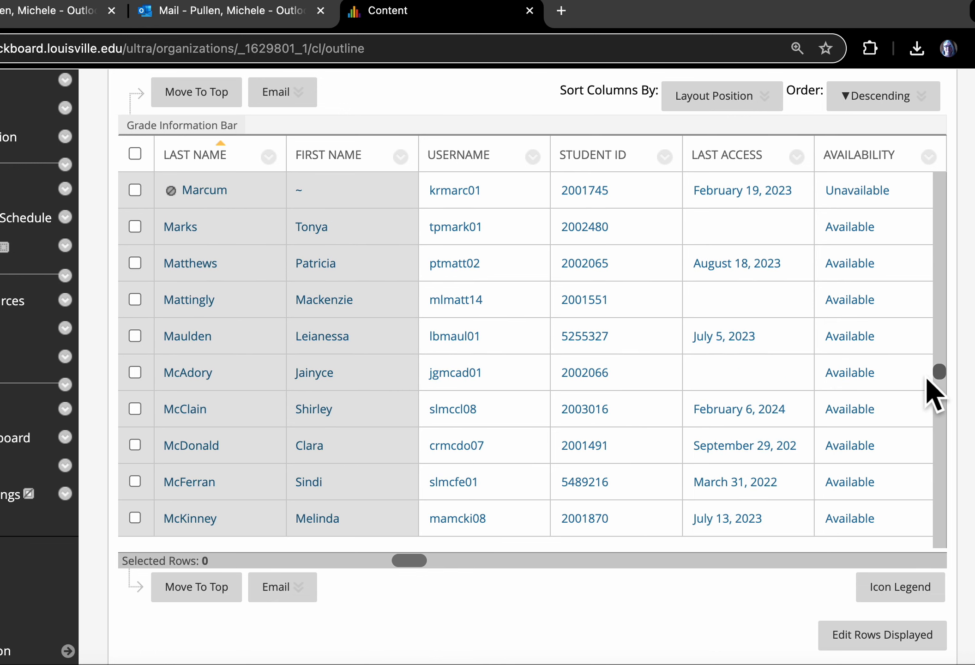
pyautogui.scroll(-3)
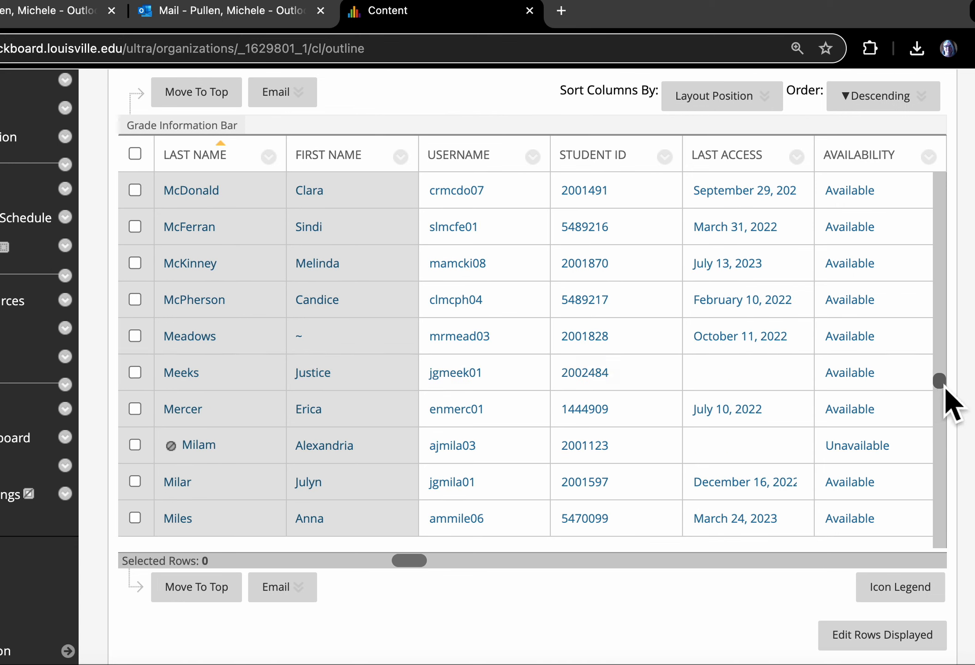
pyautogui.scroll(-3)
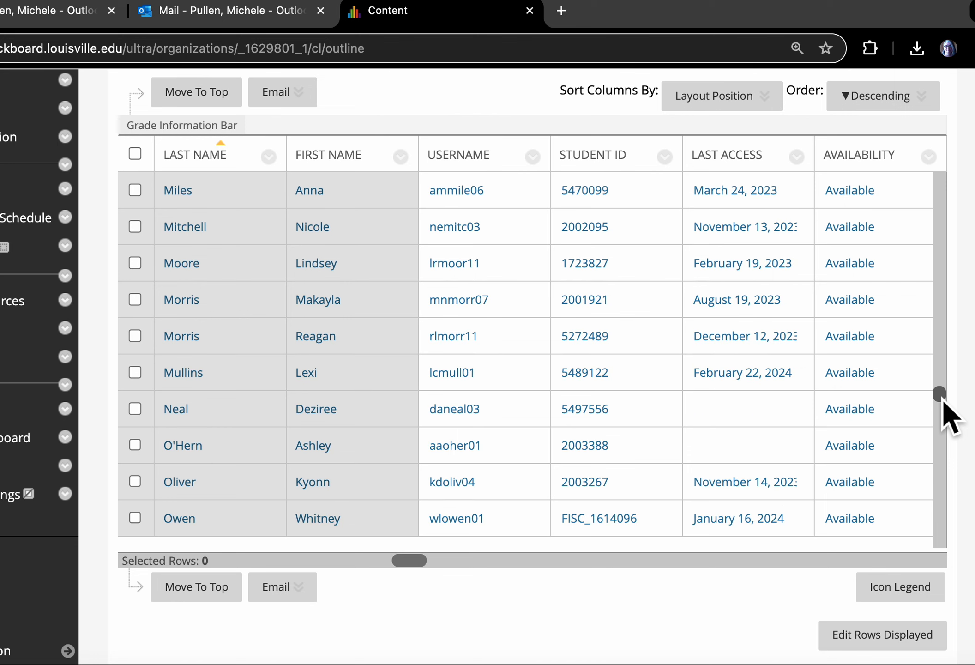
pyautogui.scroll(-3)
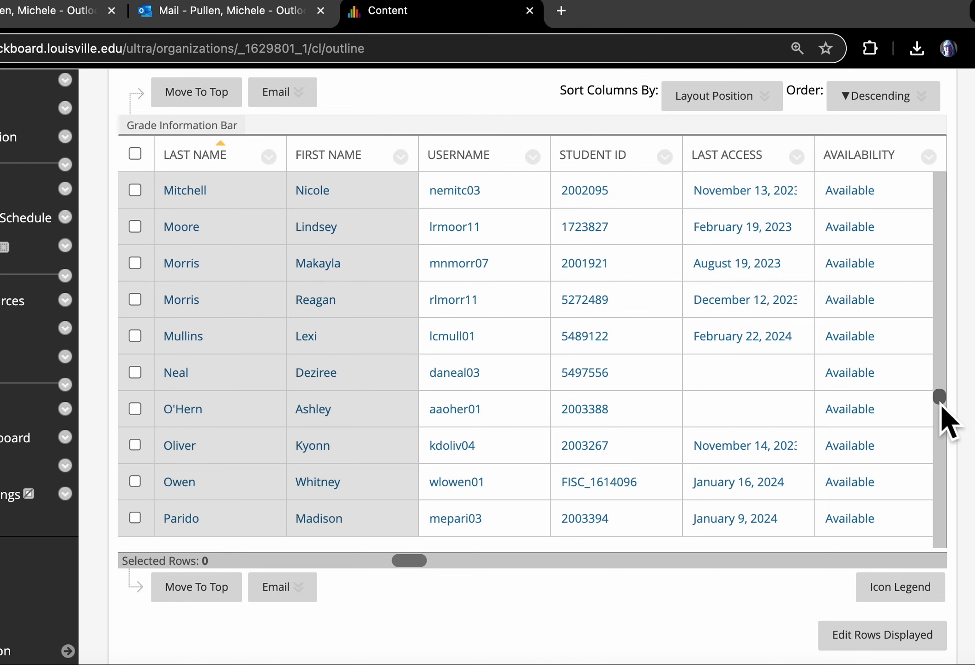
pyautogui.scroll(-3)
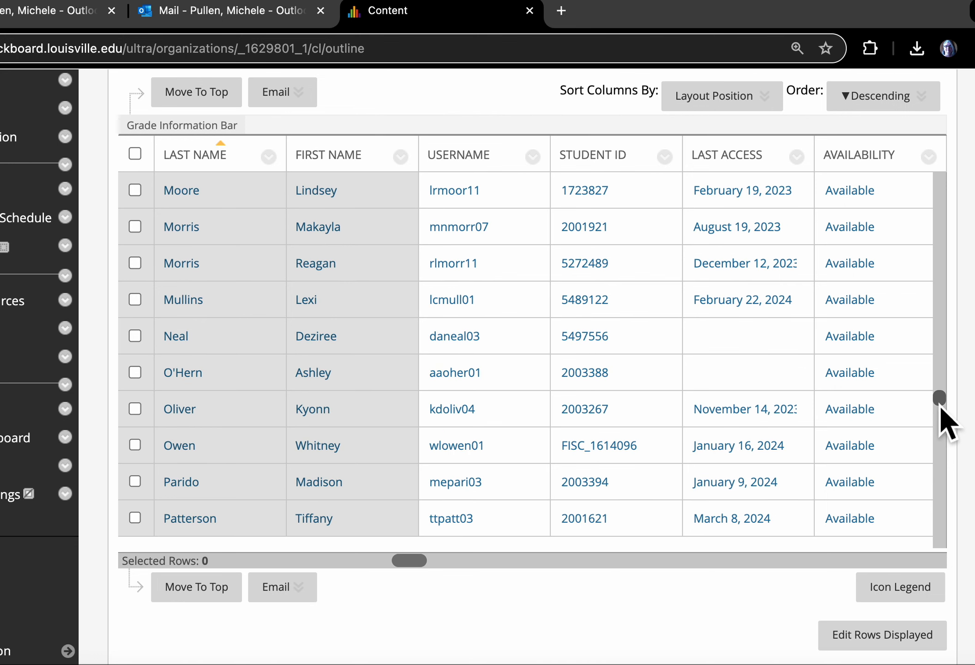
pyautogui.scroll(-3)
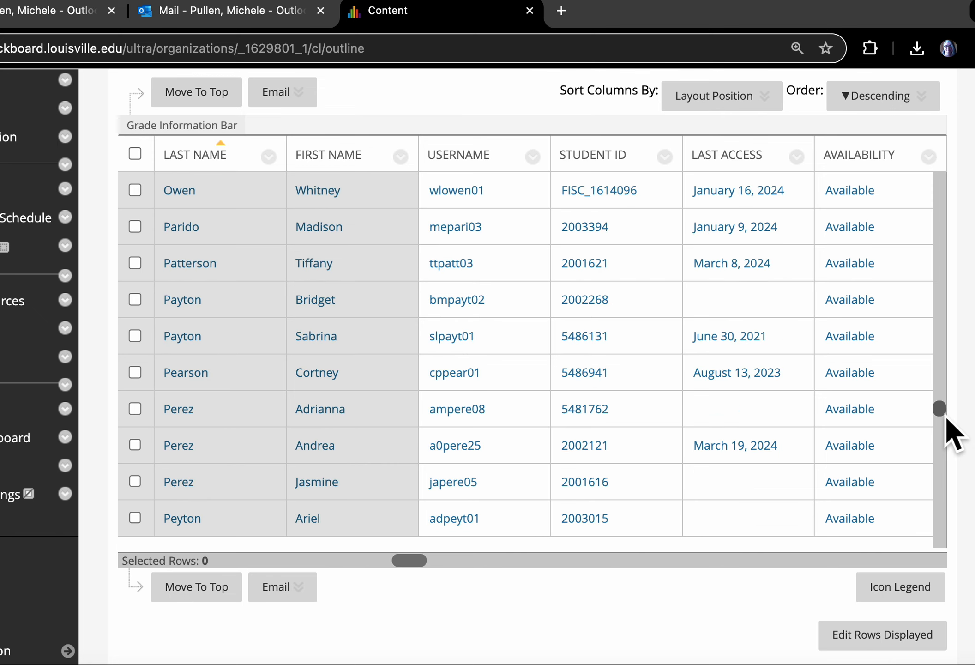
pyautogui.scroll(-3)
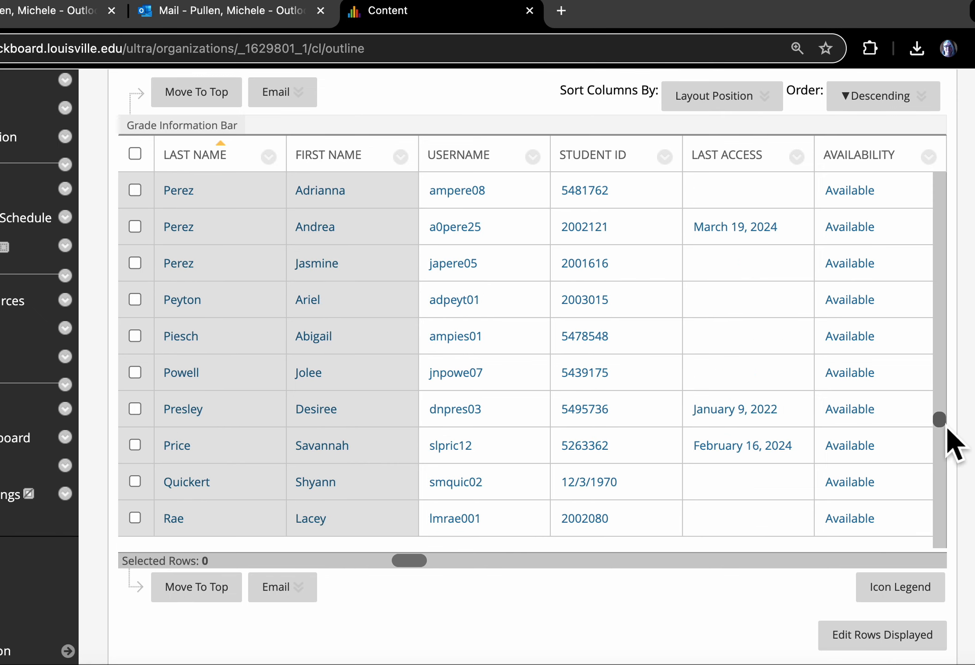
pyautogui.scroll(-3)
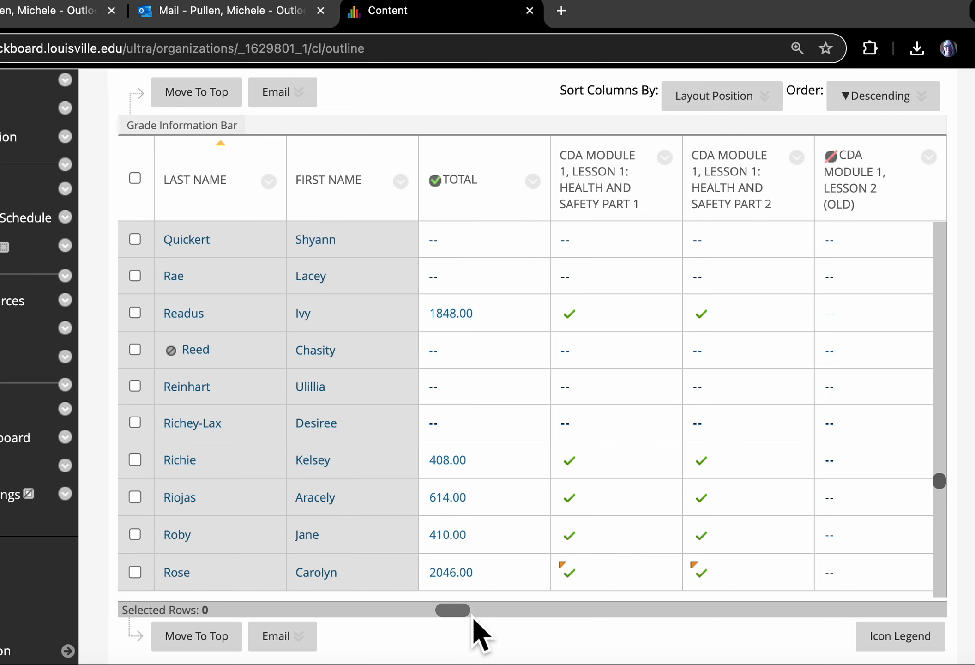
# Scroll across to the portfolio piece and independent study columns scored 2.00.
pyautogui.moveTo(453, 609); pyautogui.dragTo(496, 625)
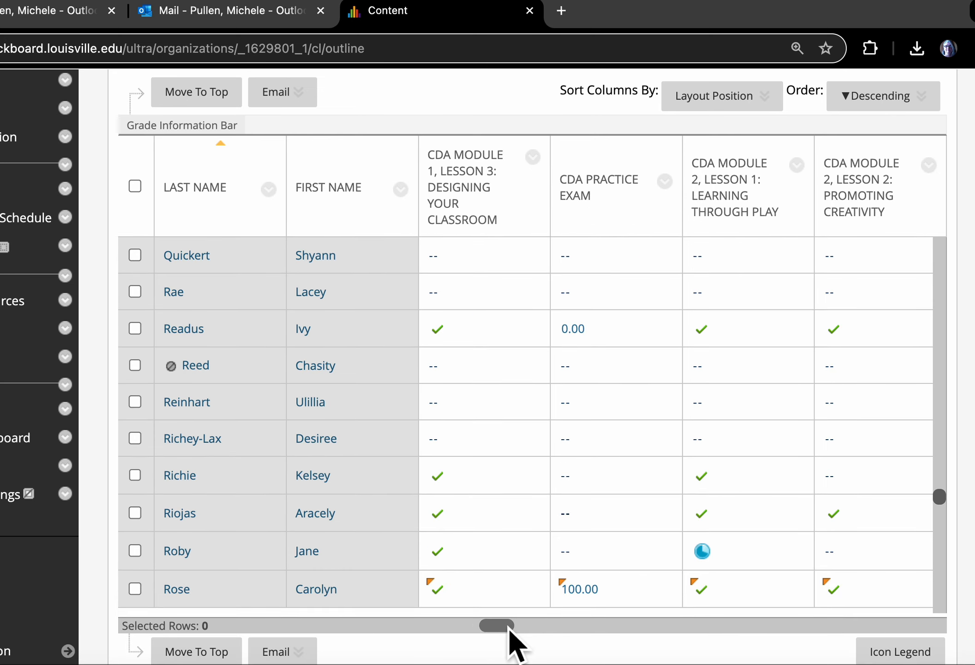
pyautogui.hscroll(3)
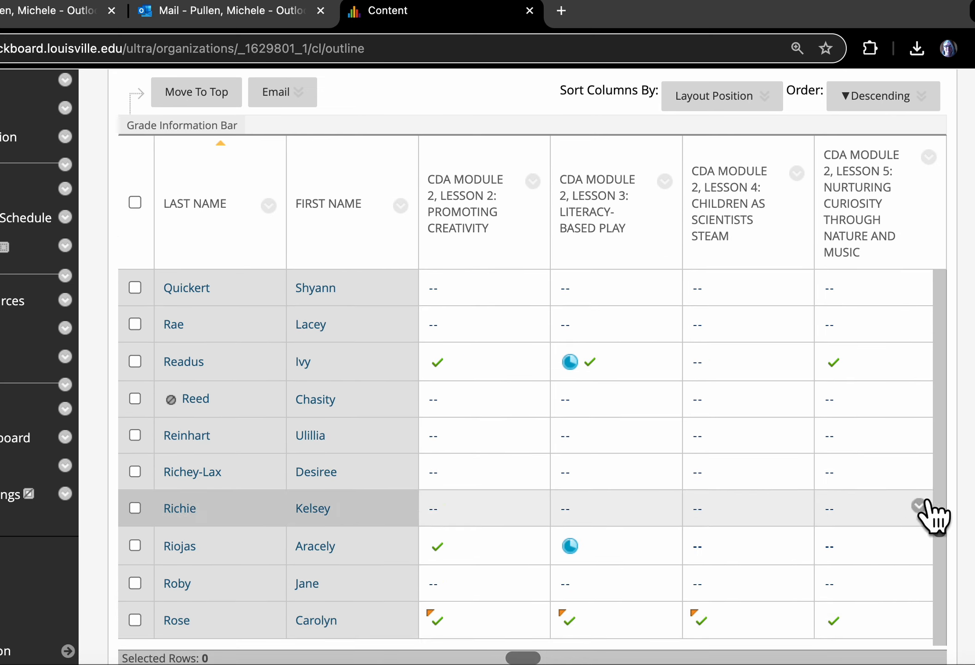
pyautogui.scroll(-3)
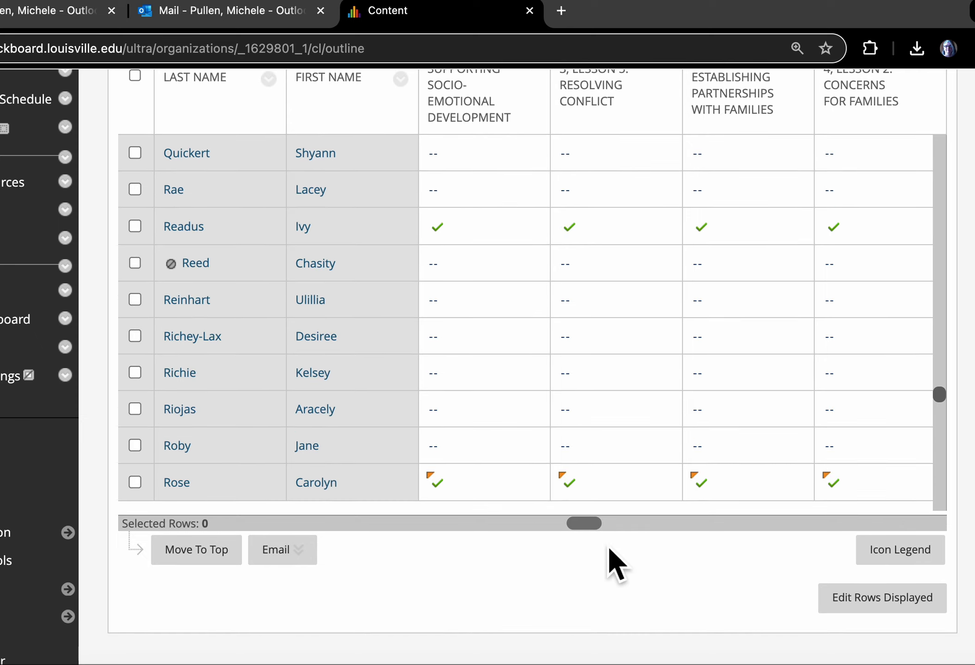
pyautogui.hscroll(3)
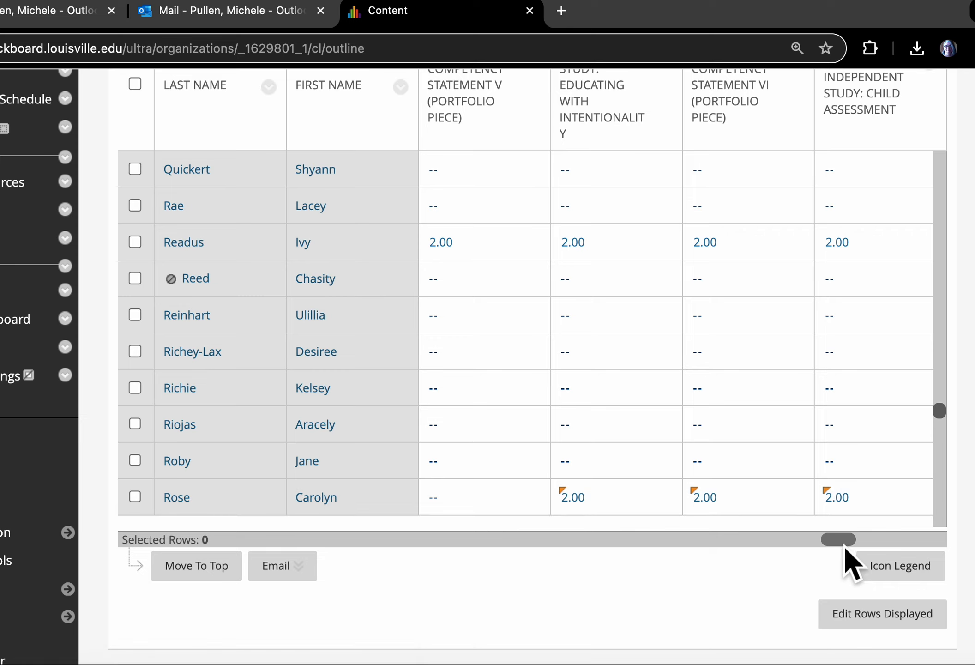
pyautogui.click(523, 496)
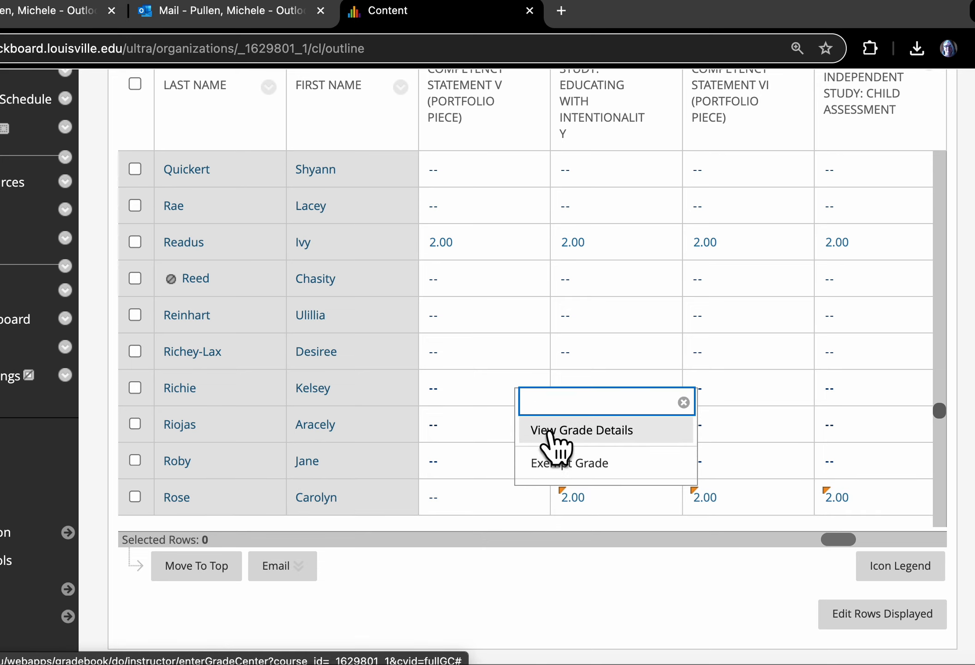
pyautogui.click(580, 430)
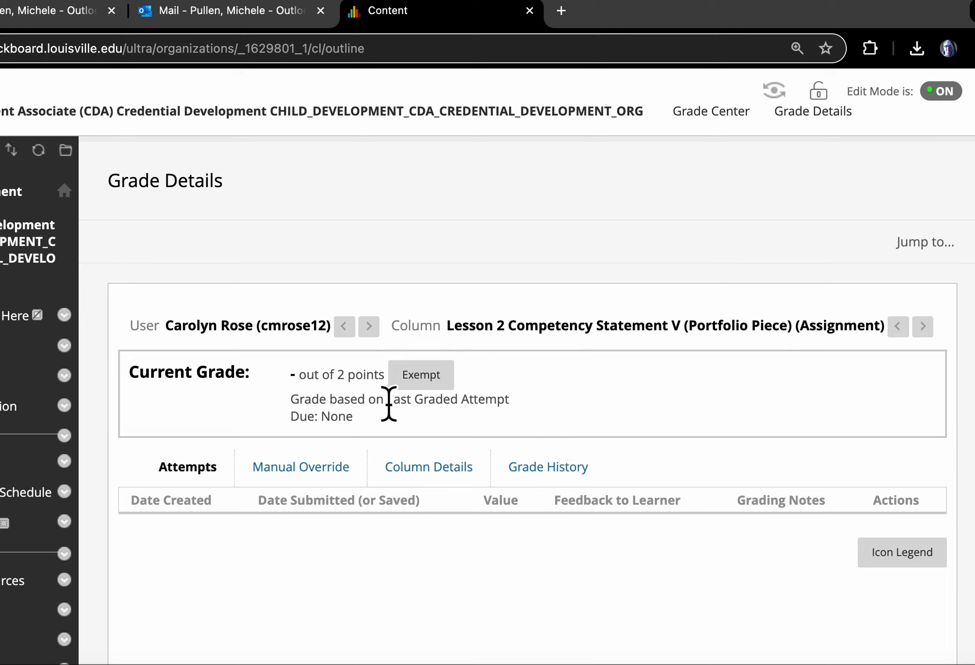
pyautogui.moveTo(459, 435)
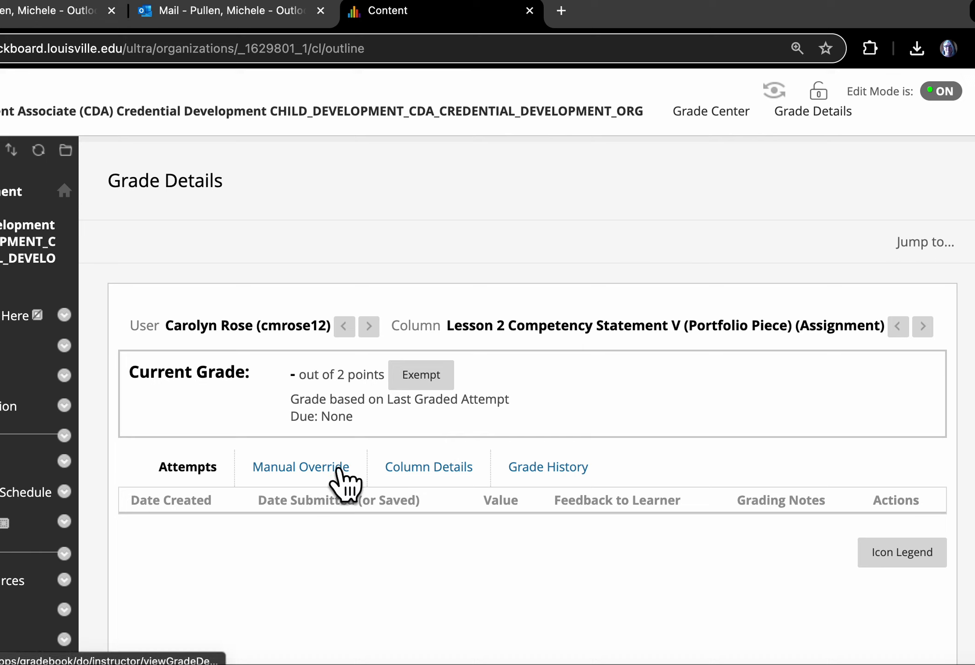
pyautogui.click(301, 466)
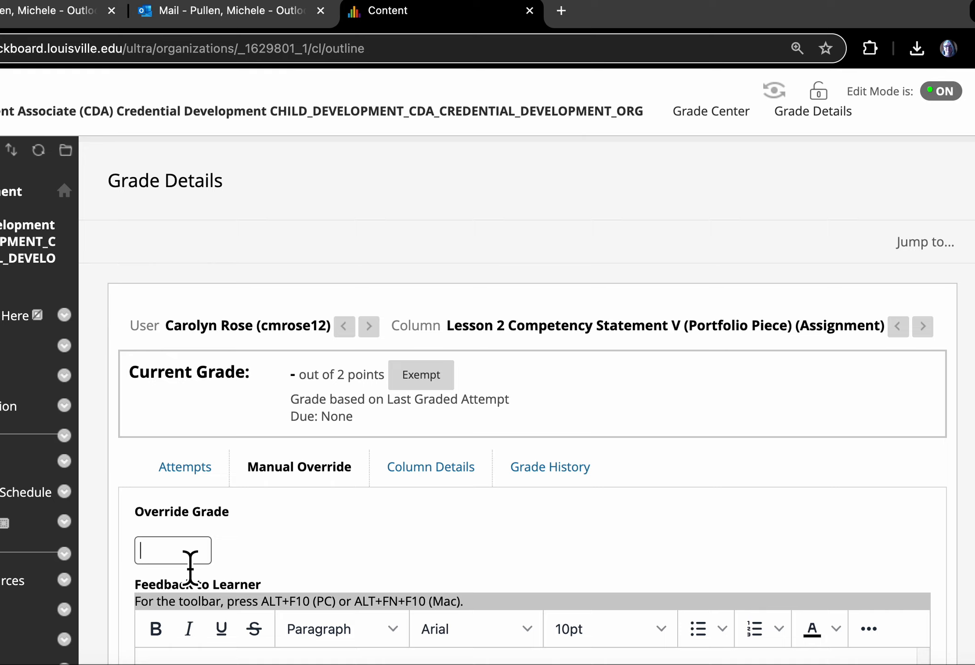
pyautogui.write('2')
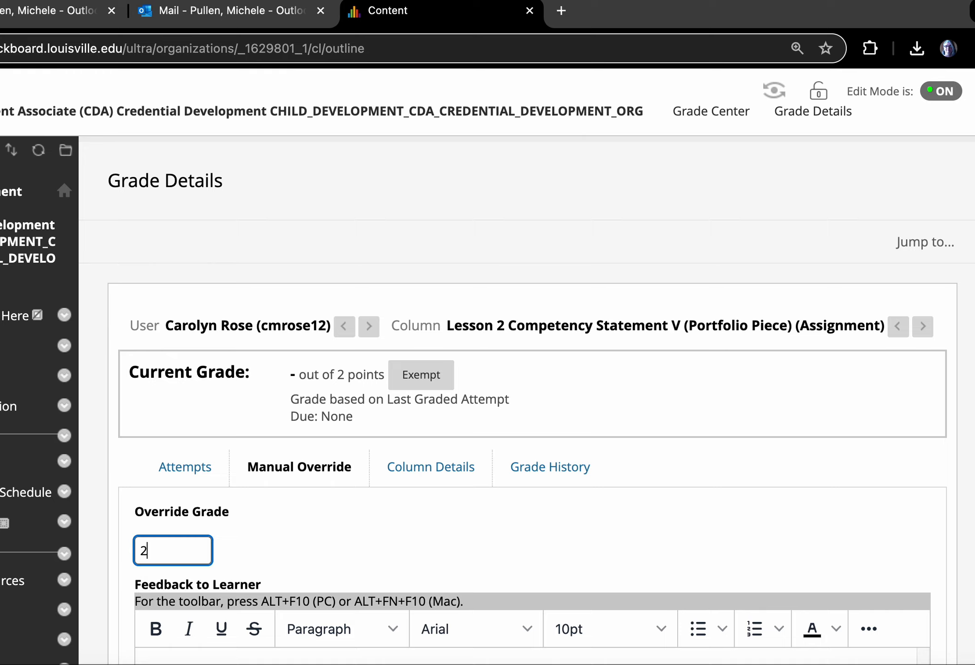
pyautogui.scroll(-3)
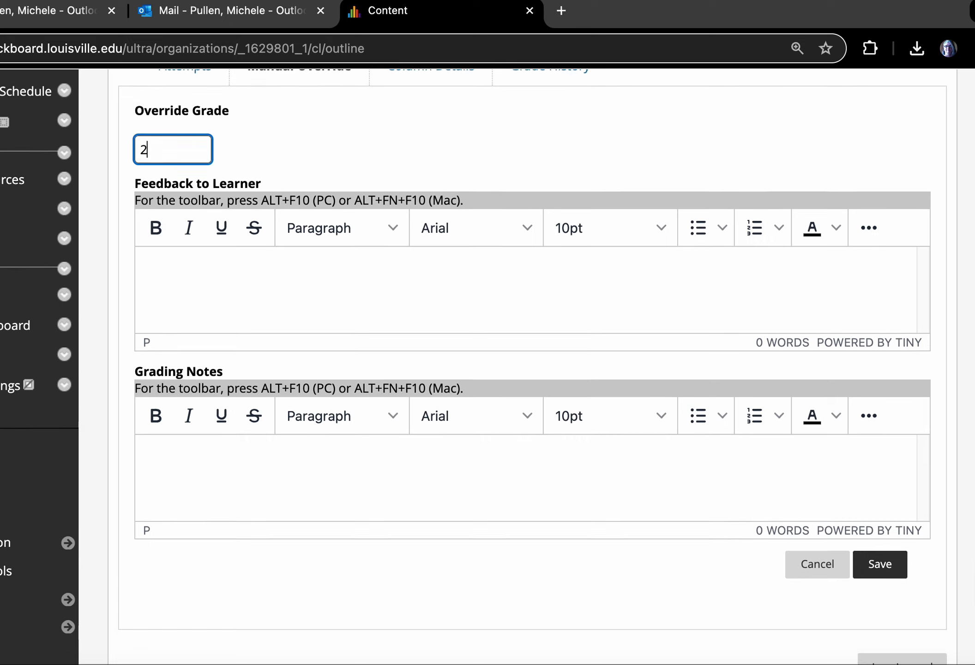
pyautogui.click(880, 564)
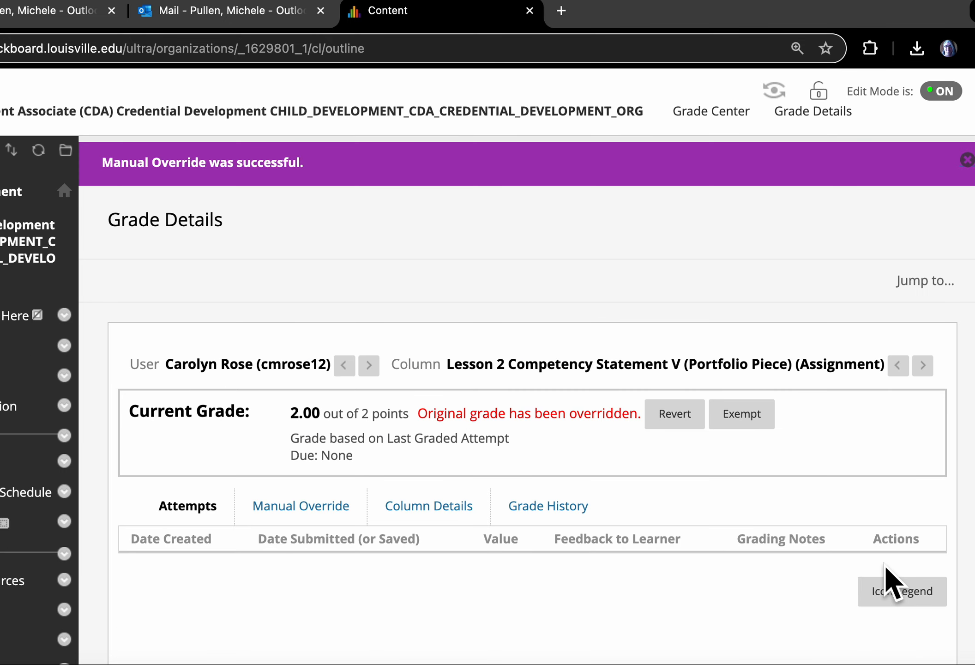
pyautogui.moveTo(619, 447)
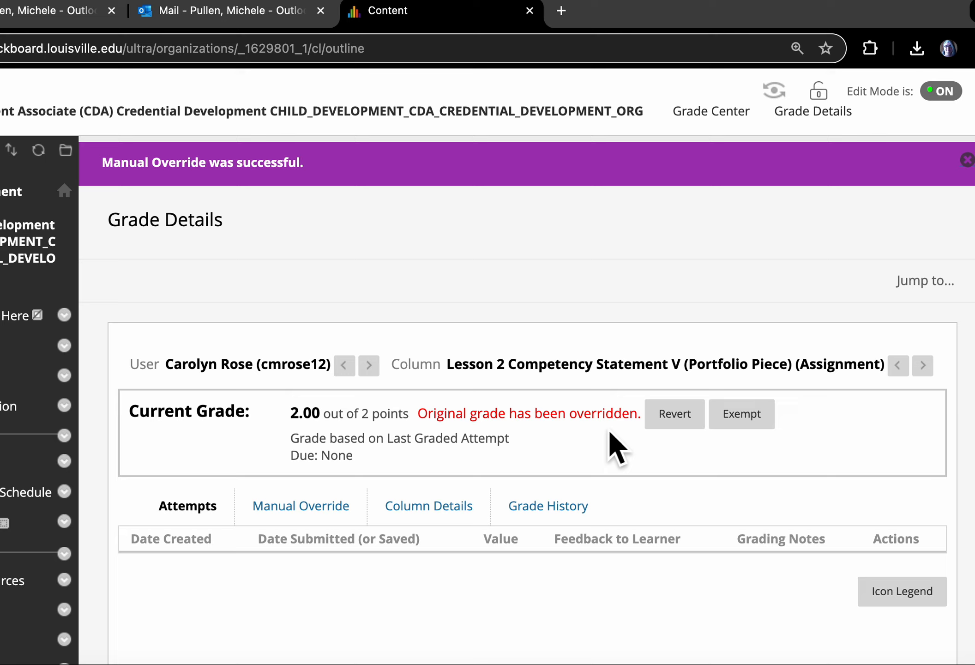
pyautogui.moveTo(674, 428)
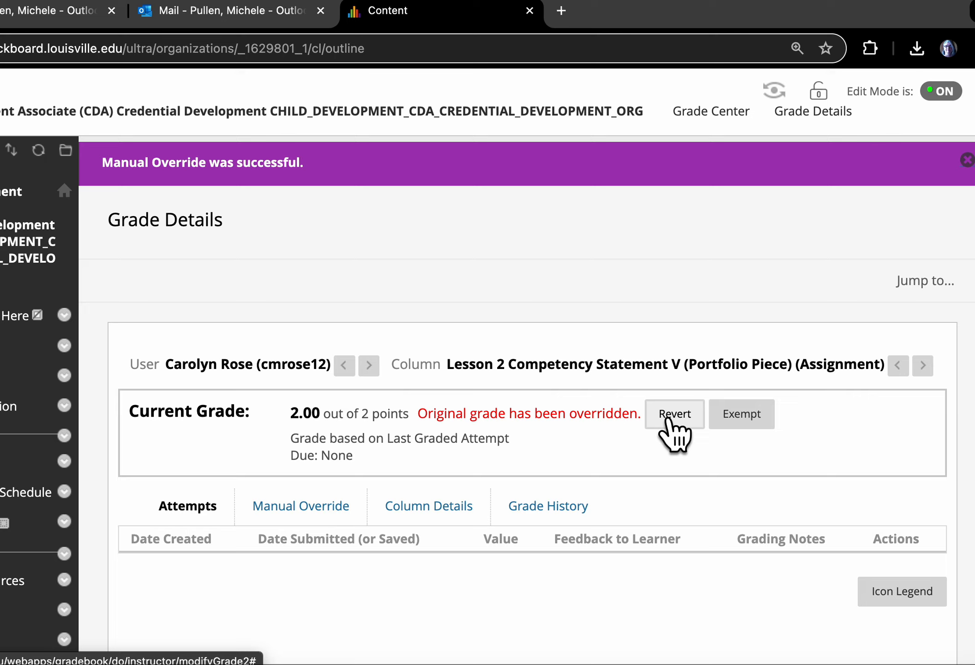
pyautogui.moveTo(498, 485)
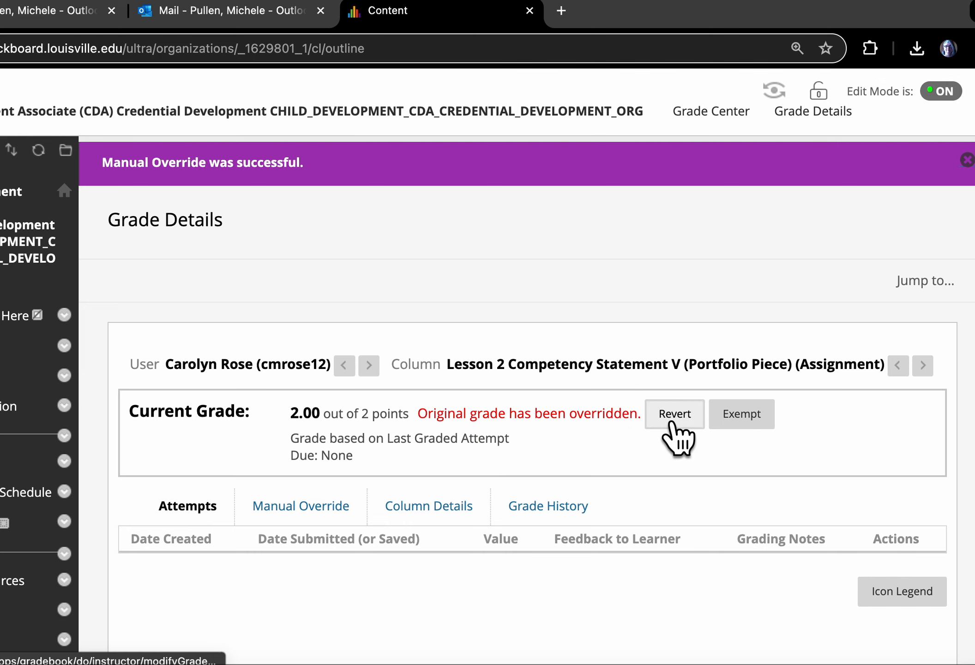
# Close the broken page and scroll to the CDA Module 1 lesson columns.
pyautogui.click(674, 414)
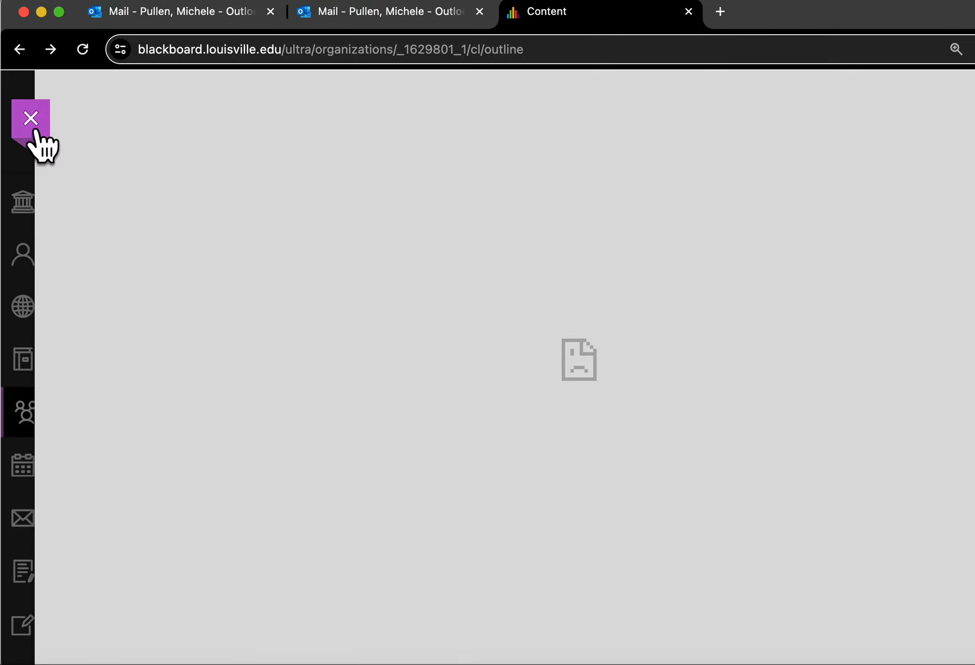
pyautogui.click(30, 118)
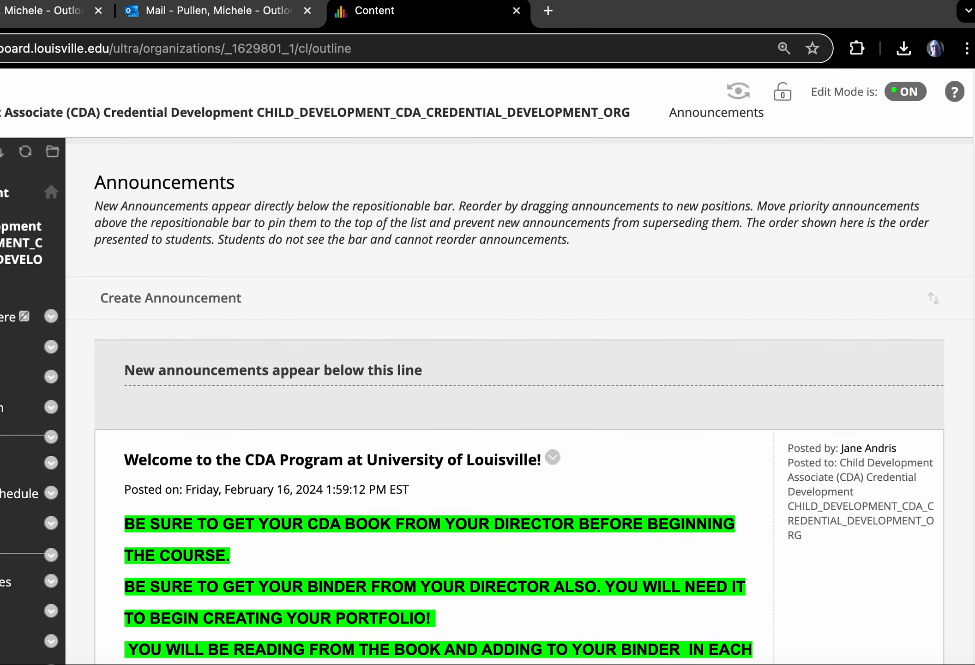
pyautogui.scroll(-3)
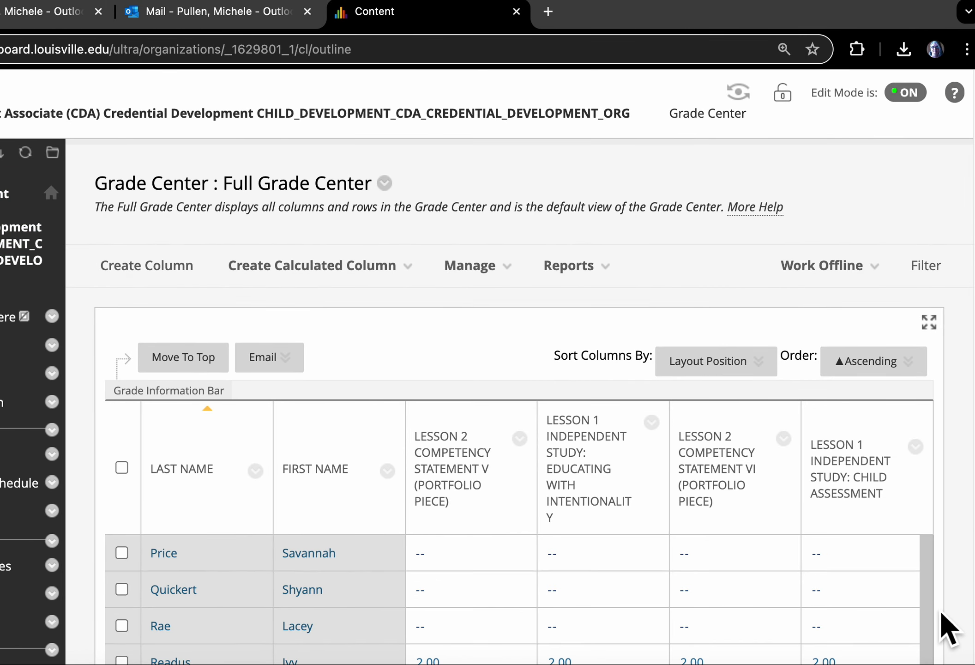
pyautogui.moveTo(948, 616)
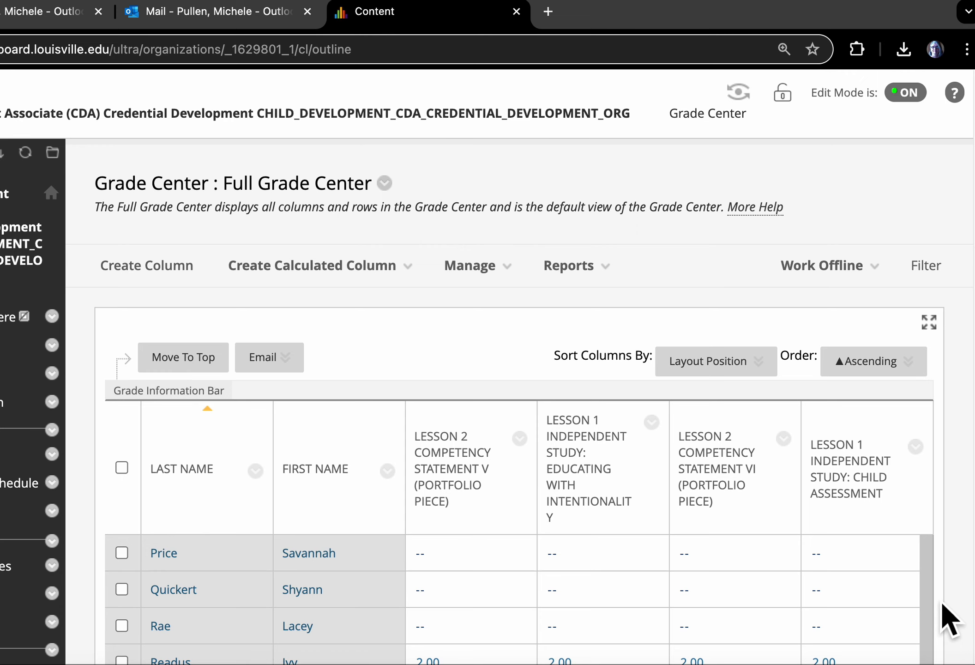
pyautogui.scroll(-3)
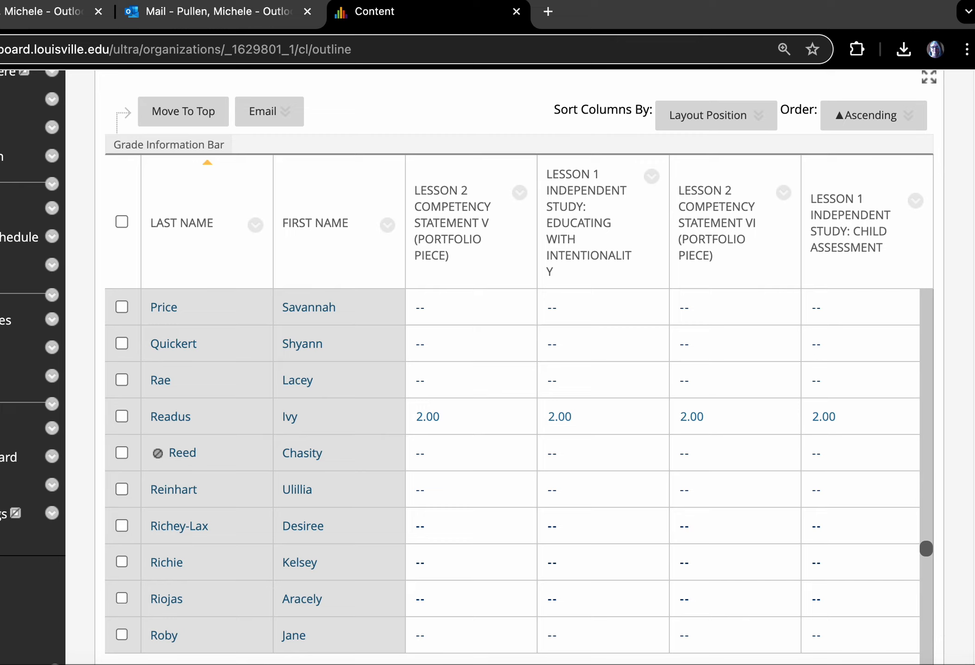
pyautogui.scroll(-3)
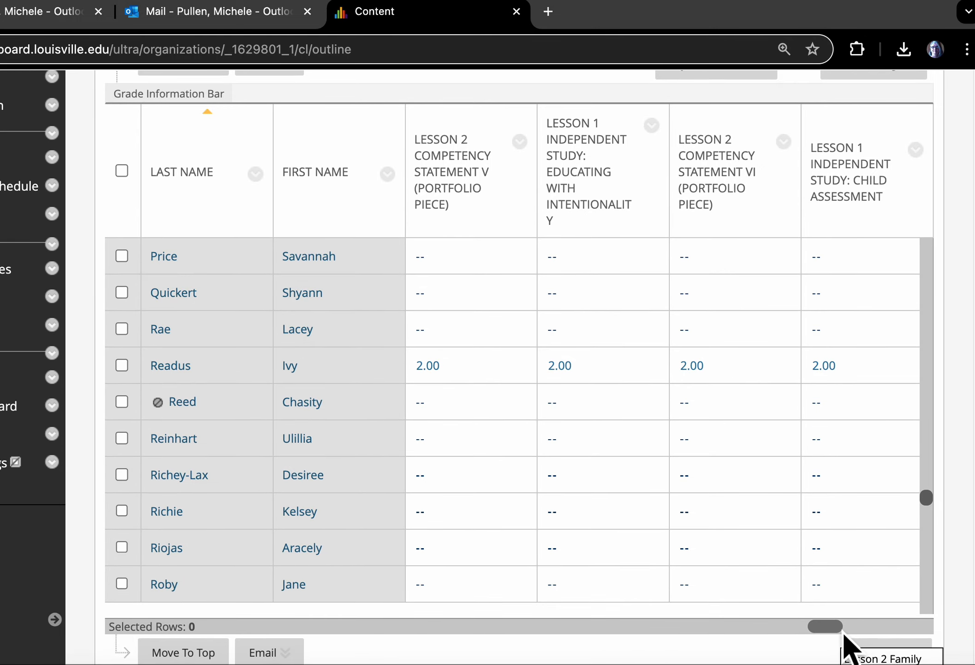
pyautogui.hscroll(-3)
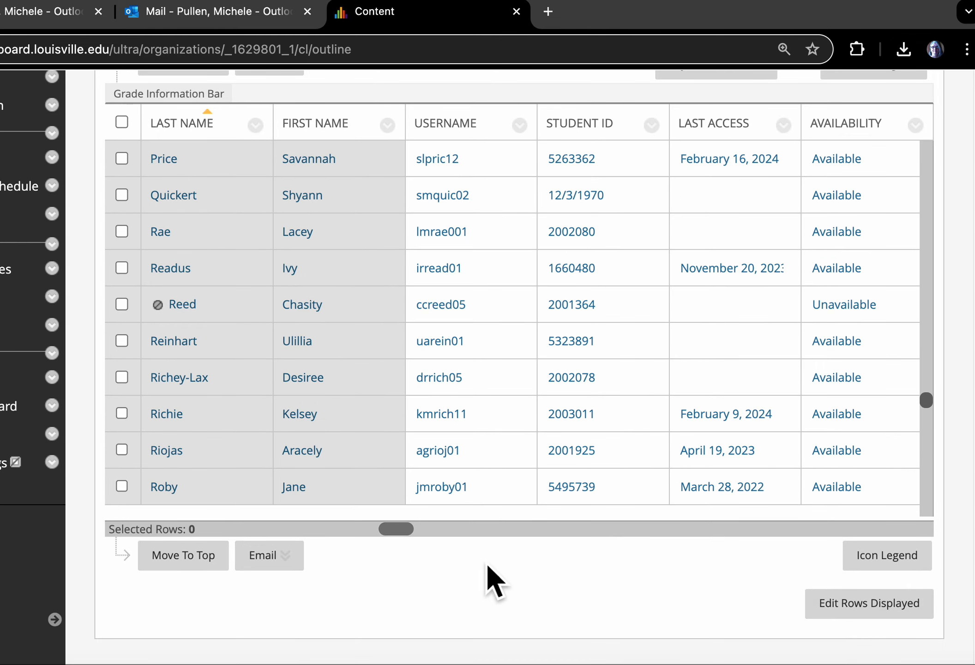
pyautogui.hscroll(3)
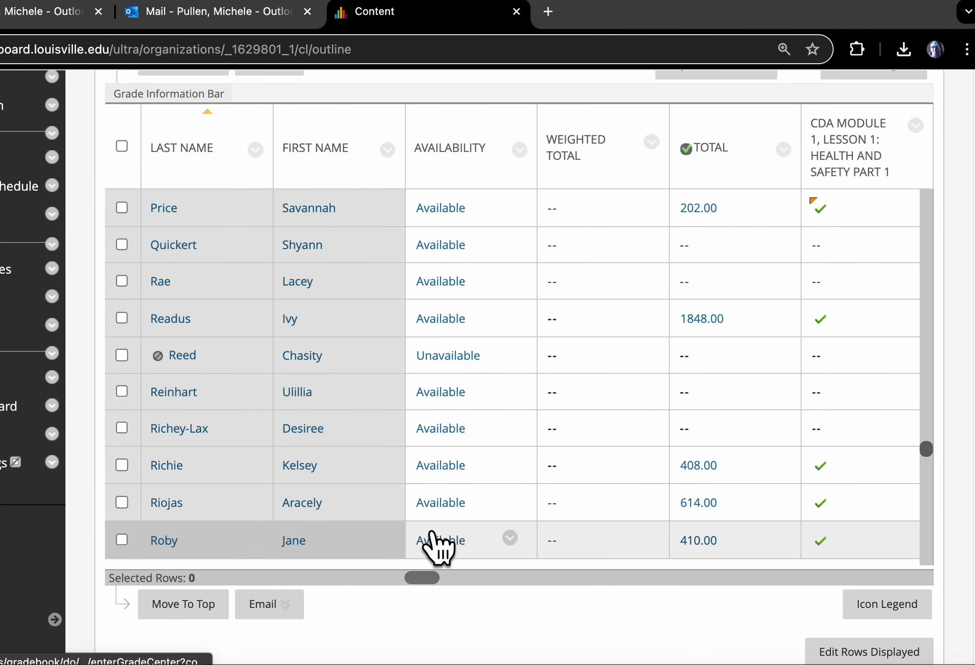
pyautogui.moveTo(457, 377)
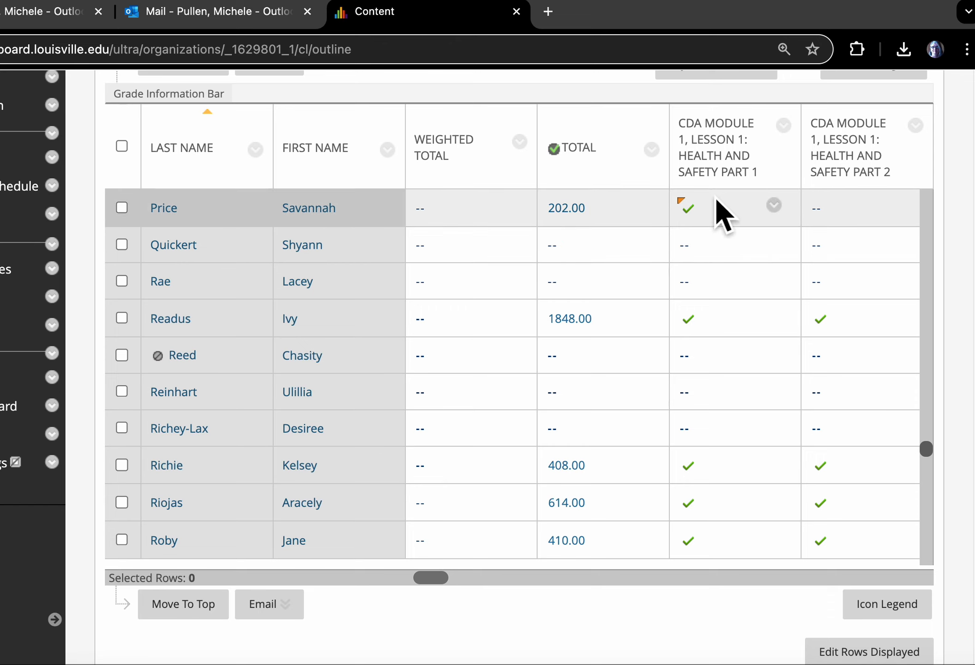
pyautogui.moveTo(431, 577); pyautogui.dragTo(457, 594)
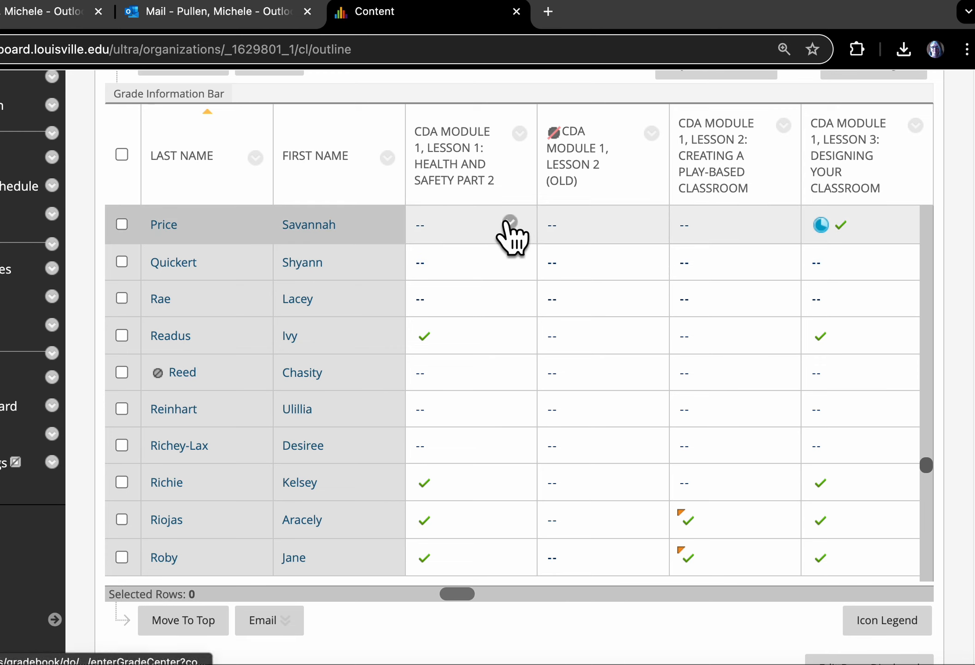
pyautogui.moveTo(453, 156)
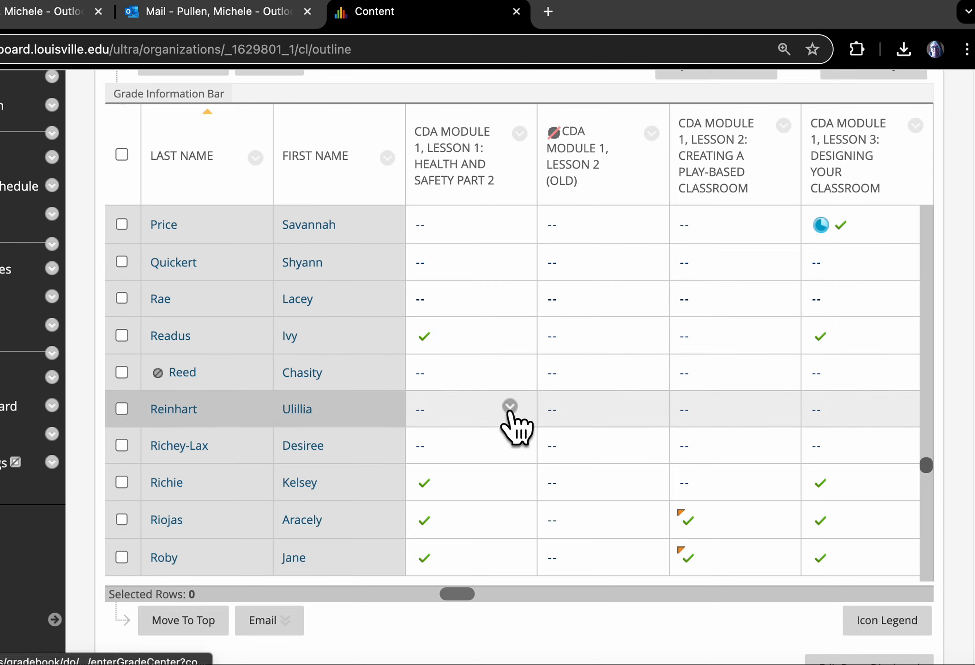
pyautogui.click(510, 406)
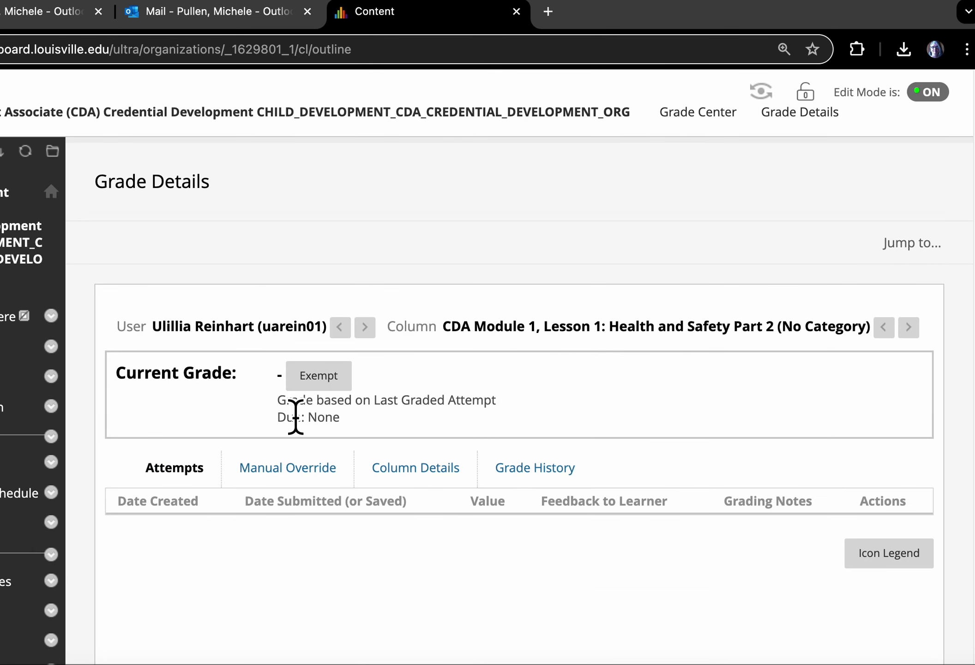
pyautogui.click(287, 468)
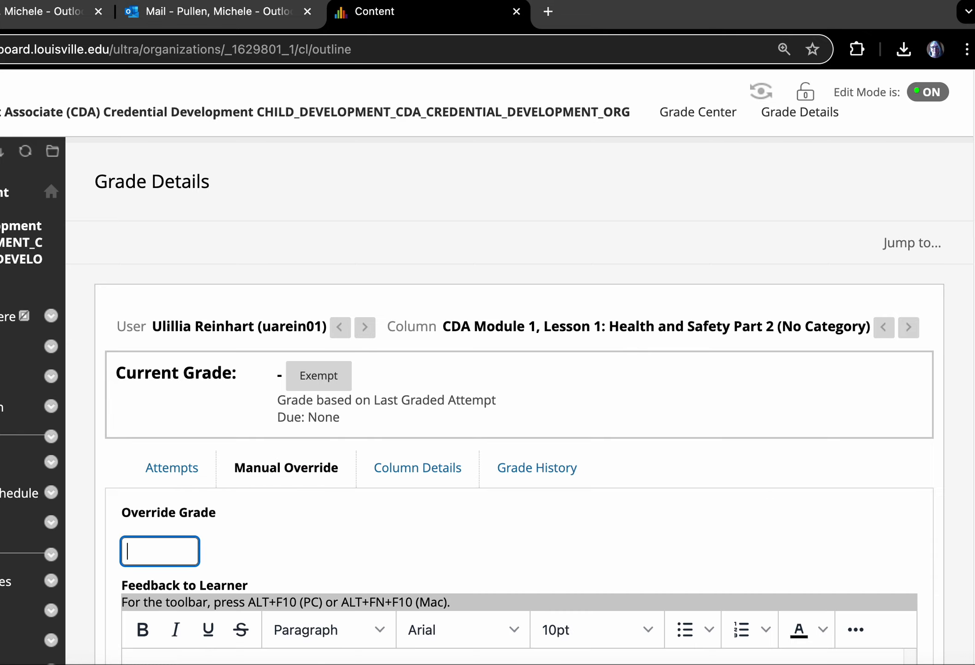
pyautogui.scroll(-3)
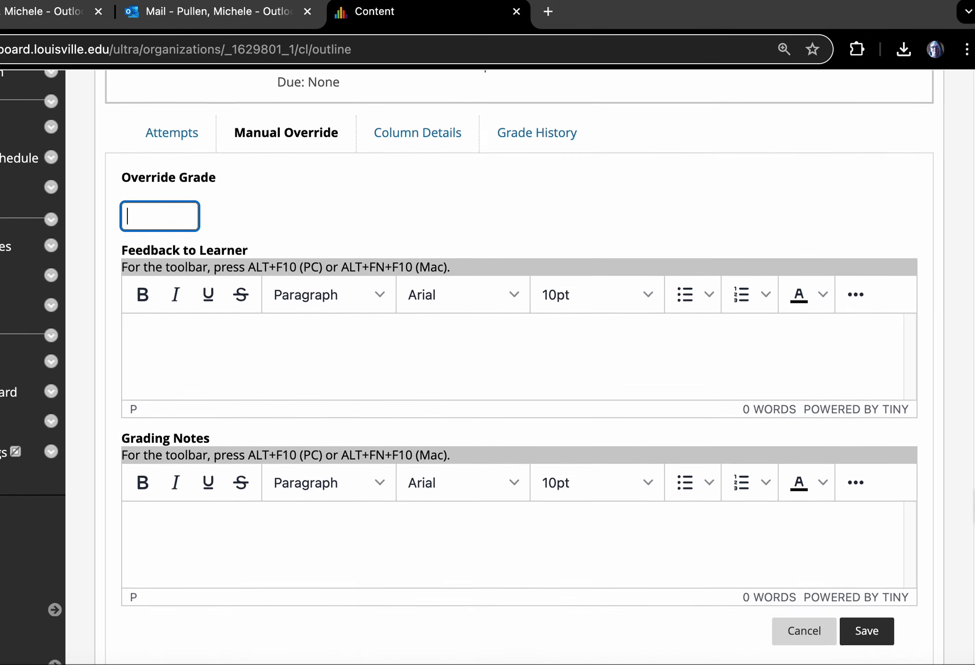
pyautogui.scroll(-3)
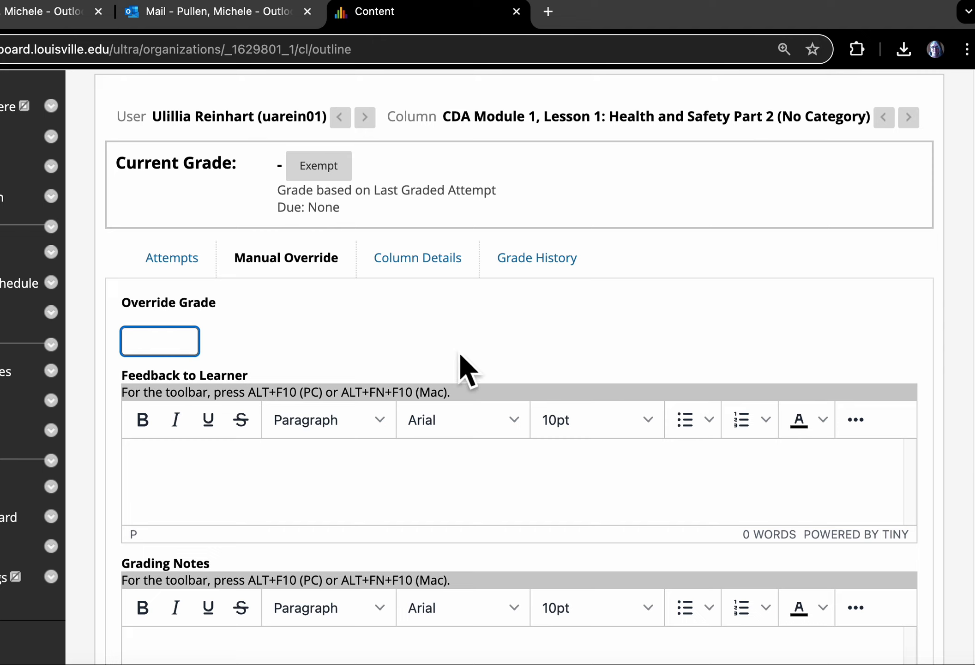
pyautogui.write('100')
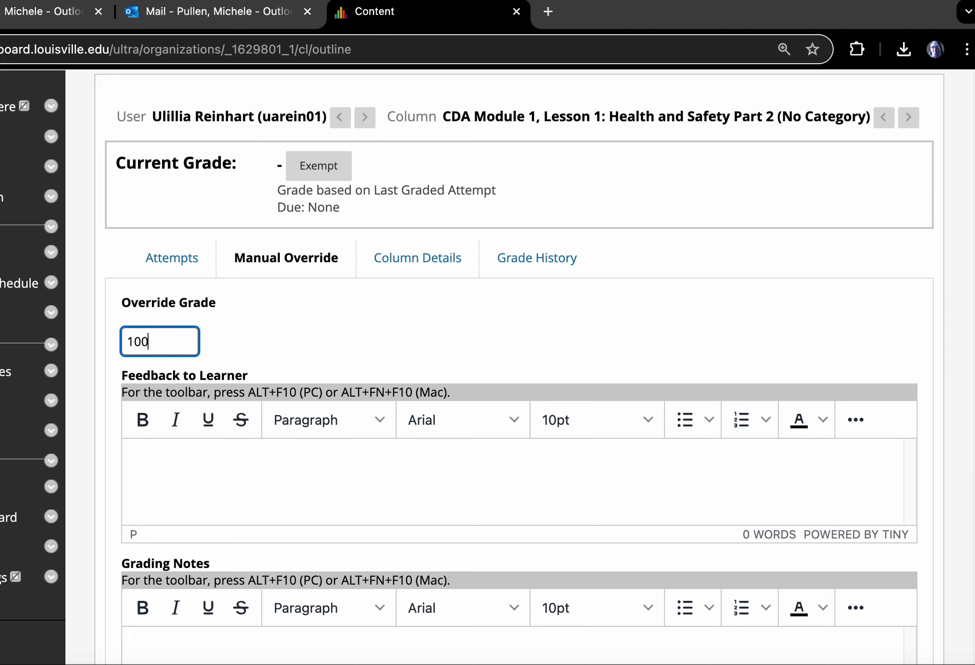
pyautogui.scroll(-3)
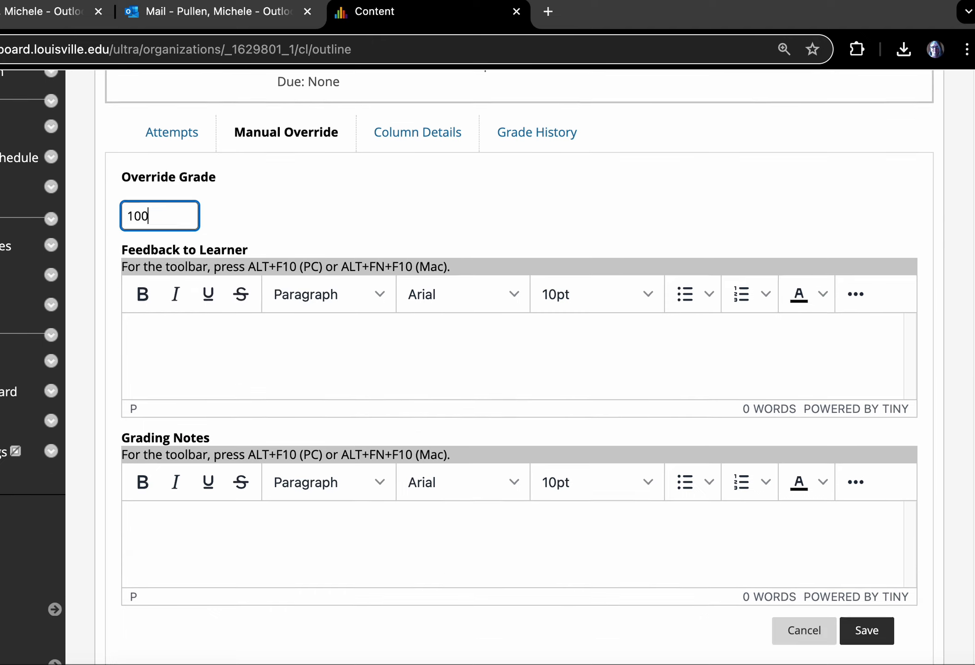
pyautogui.click(866, 630)
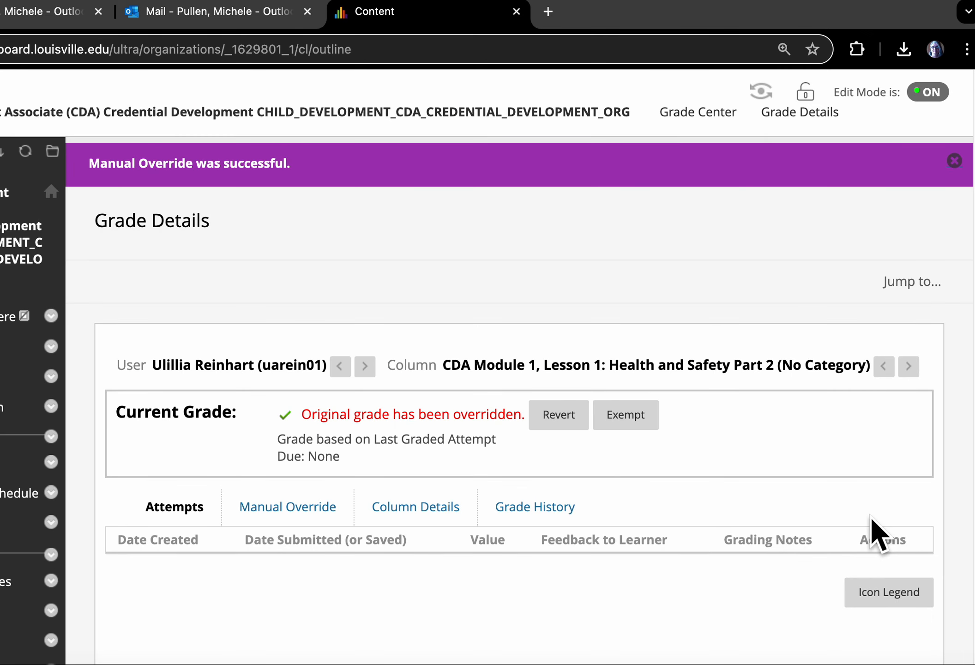
pyautogui.moveTo(749, 516)
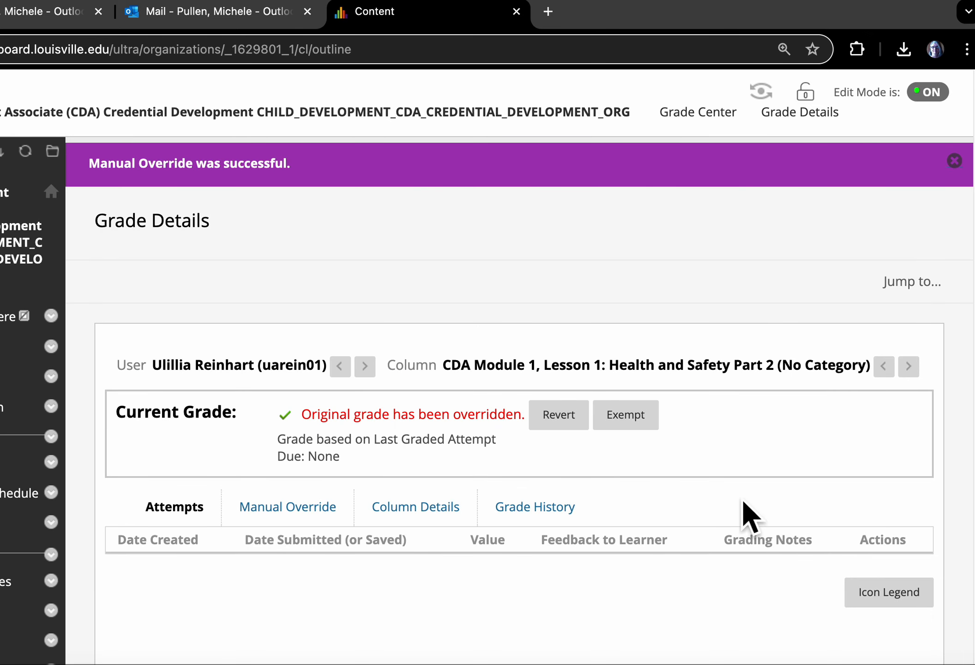
pyautogui.moveTo(888, 592)
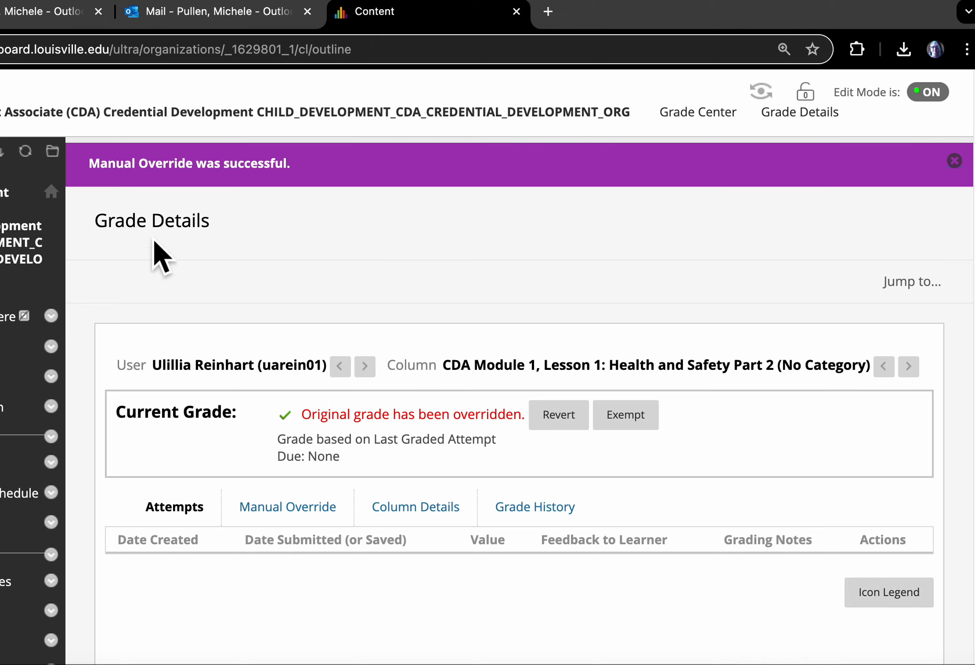
# Check Reinhart's Health and Safety cell, then open Riojas's Play-Based Classroom grade options.
pyautogui.scroll(-3)
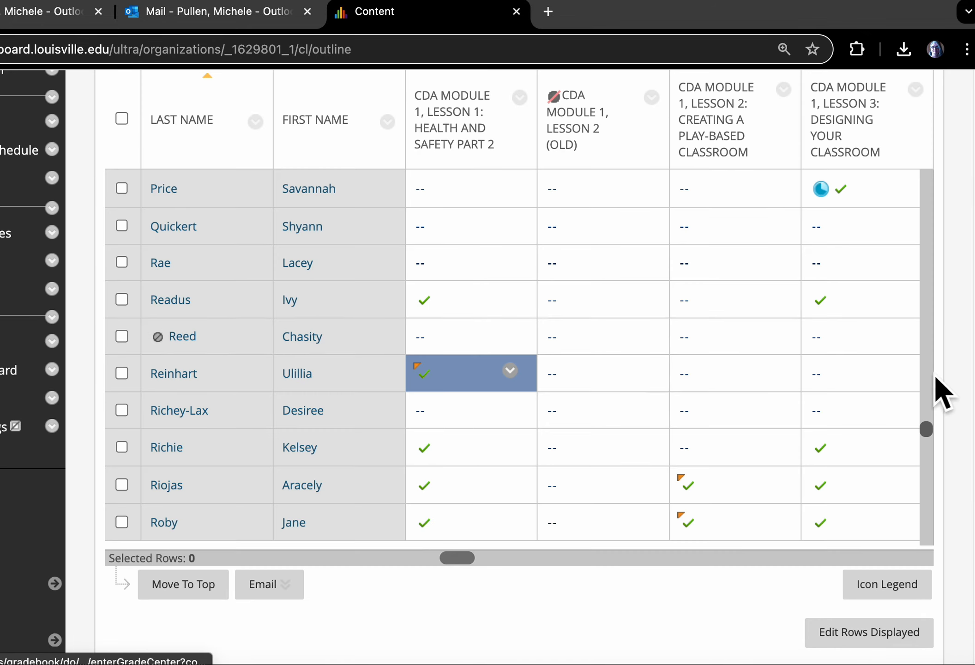
pyautogui.moveTo(441, 392)
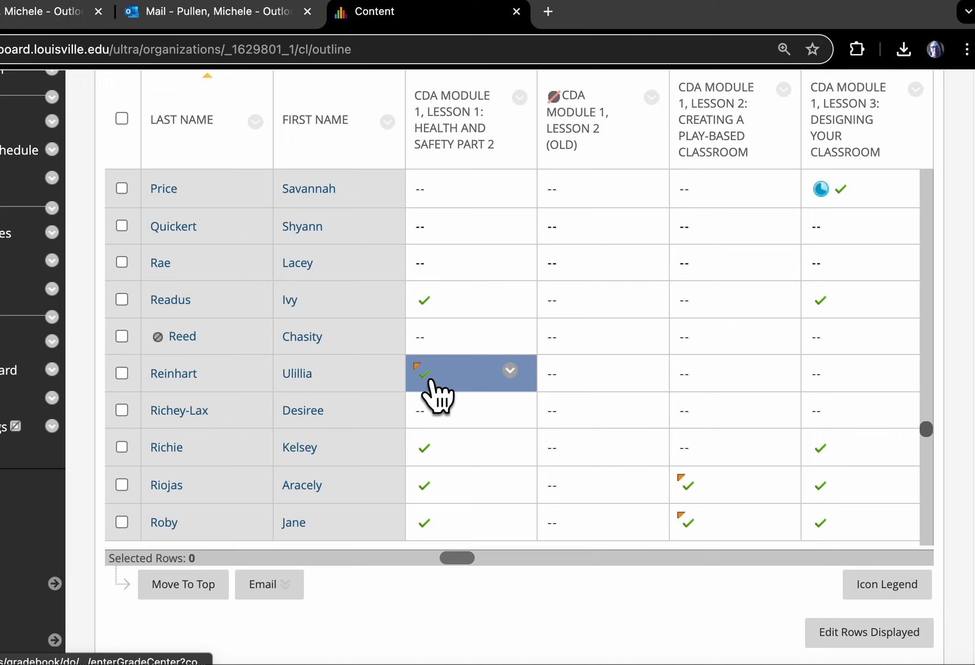
pyautogui.moveTo(429, 380)
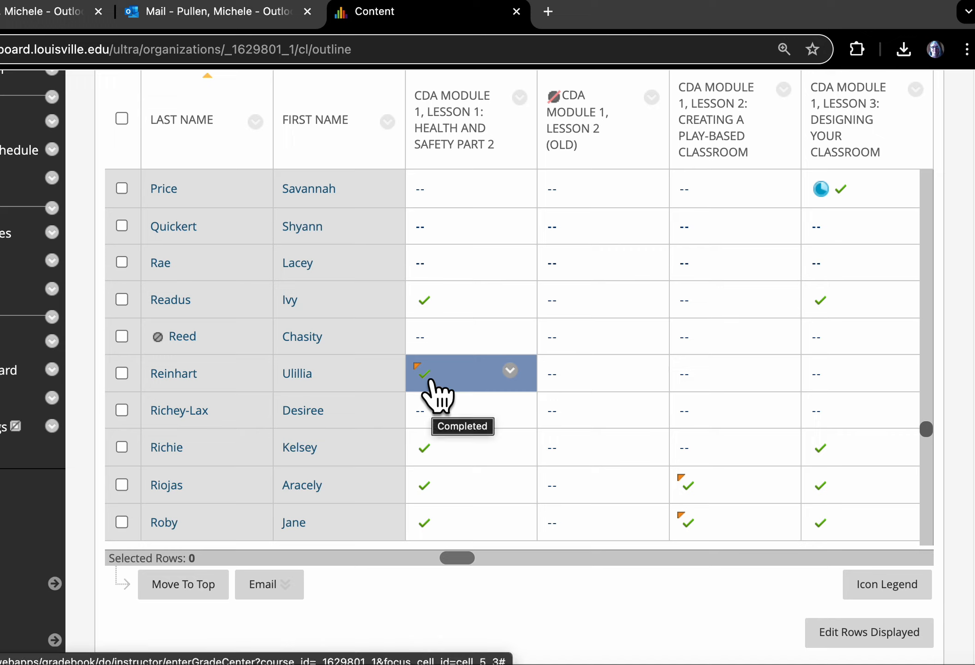
pyautogui.moveTo(515, 393)
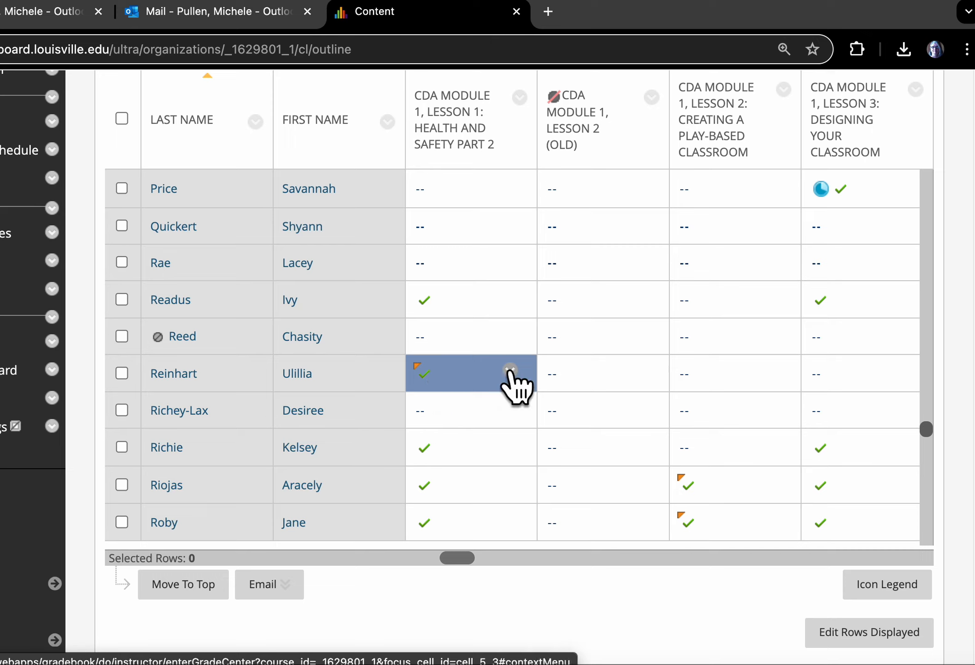
pyautogui.click(510, 371)
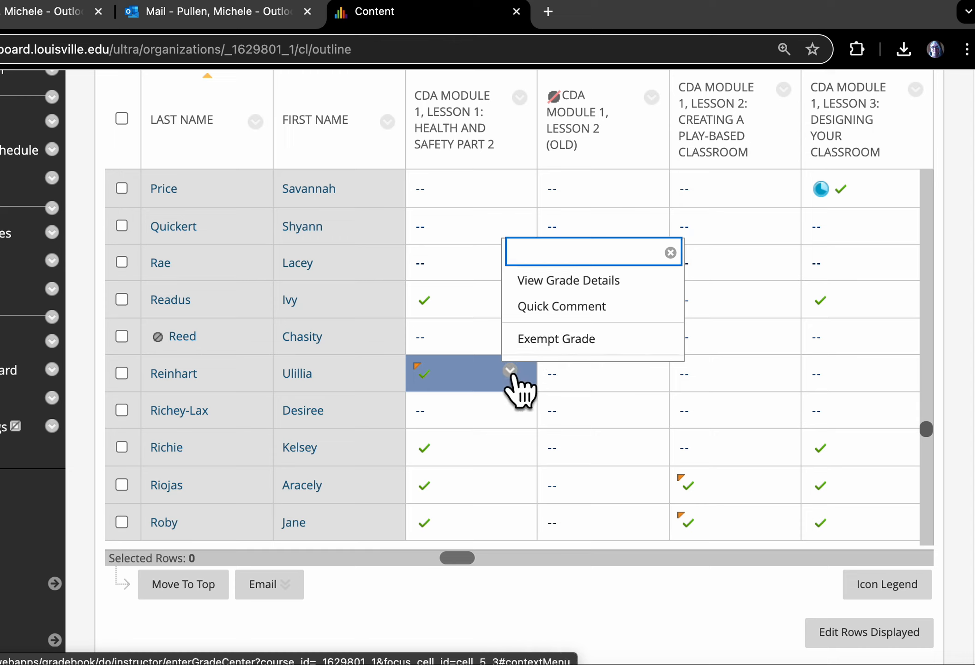
pyautogui.click(453, 373)
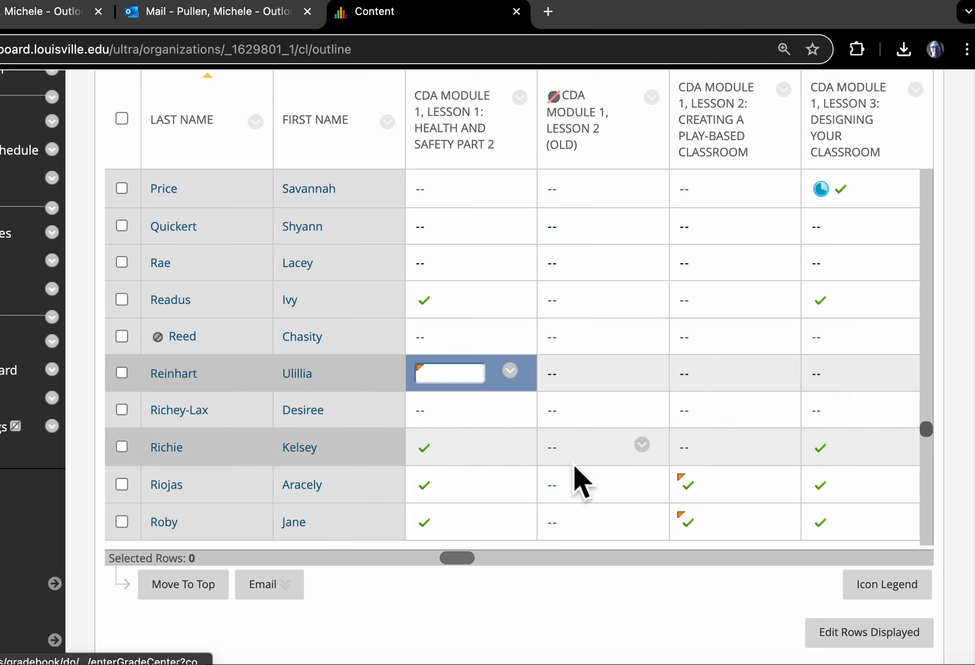
pyautogui.click(774, 481)
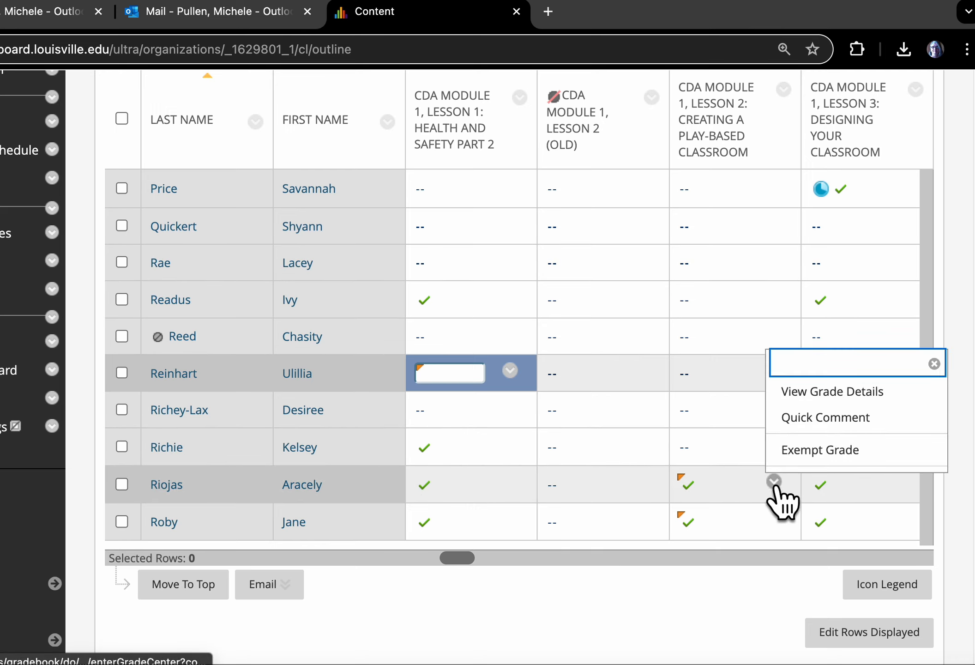
pyautogui.click(832, 391)
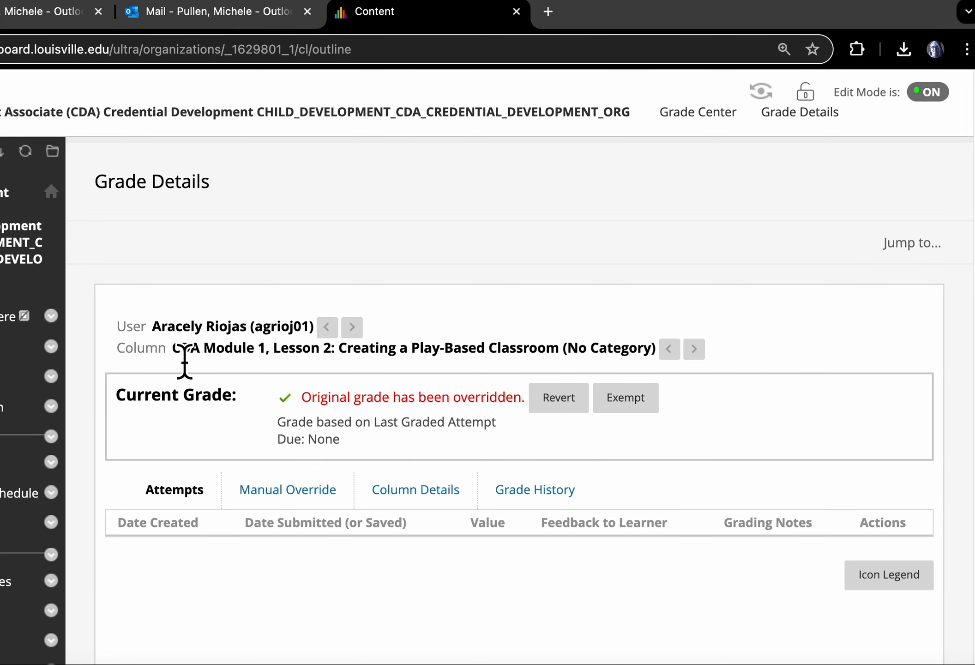
pyautogui.moveTo(493, 426)
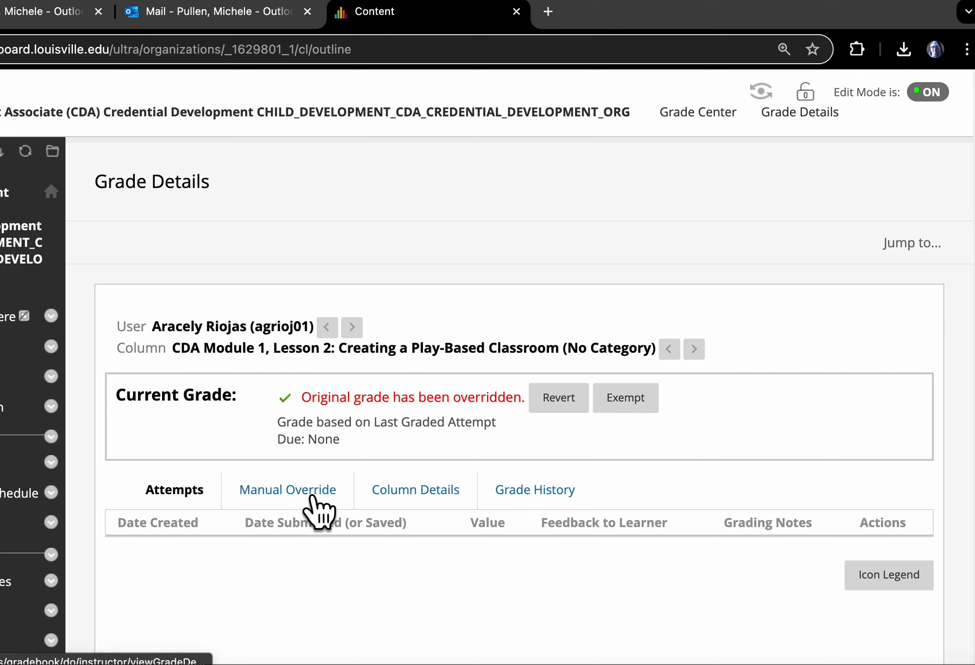
pyautogui.click(286, 490)
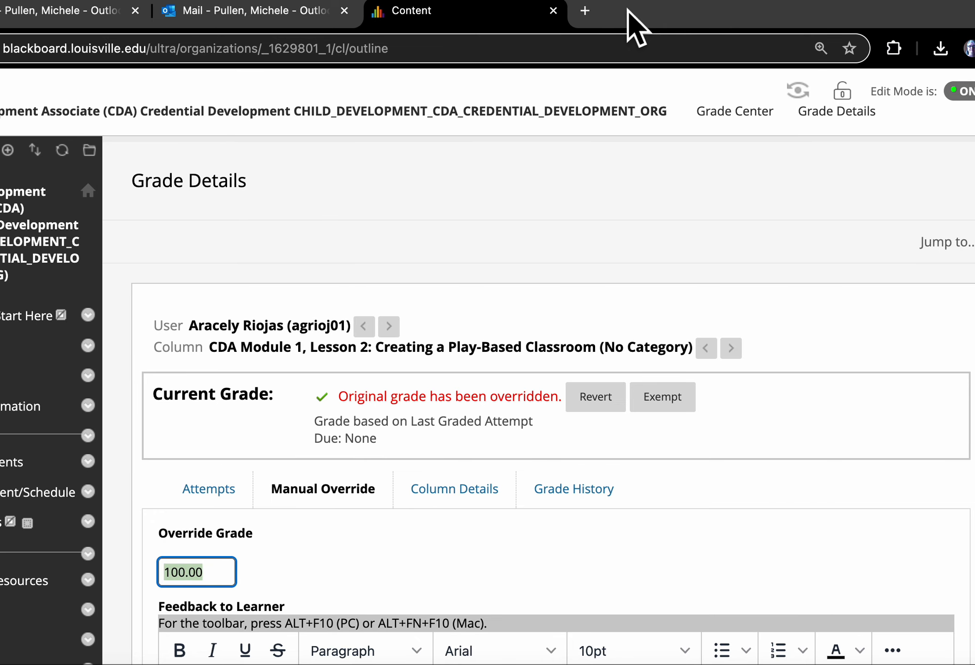
pyautogui.moveTo(718, 34)
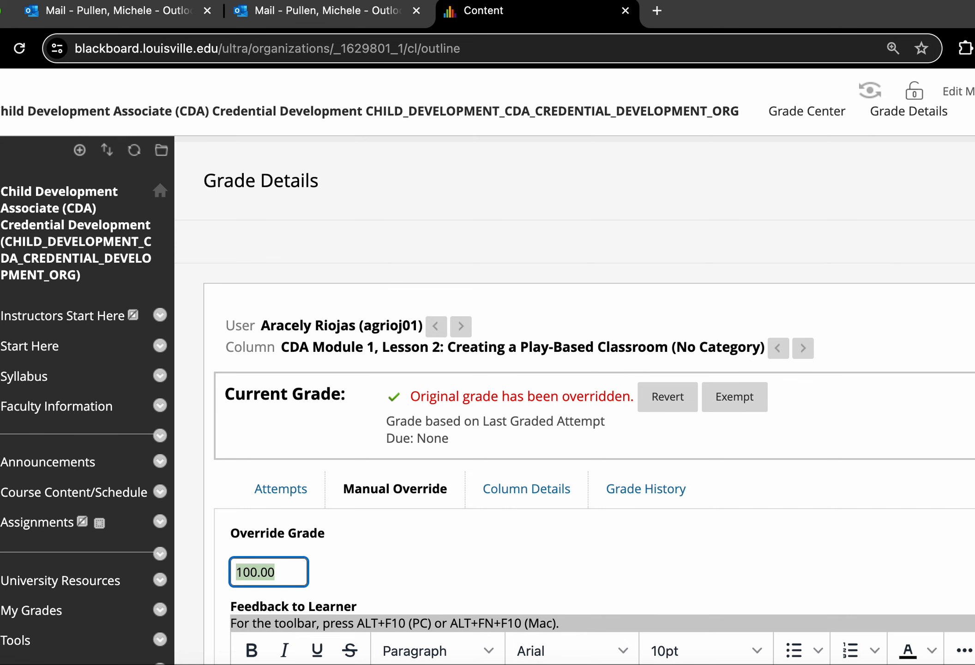
pyautogui.scroll(-3)
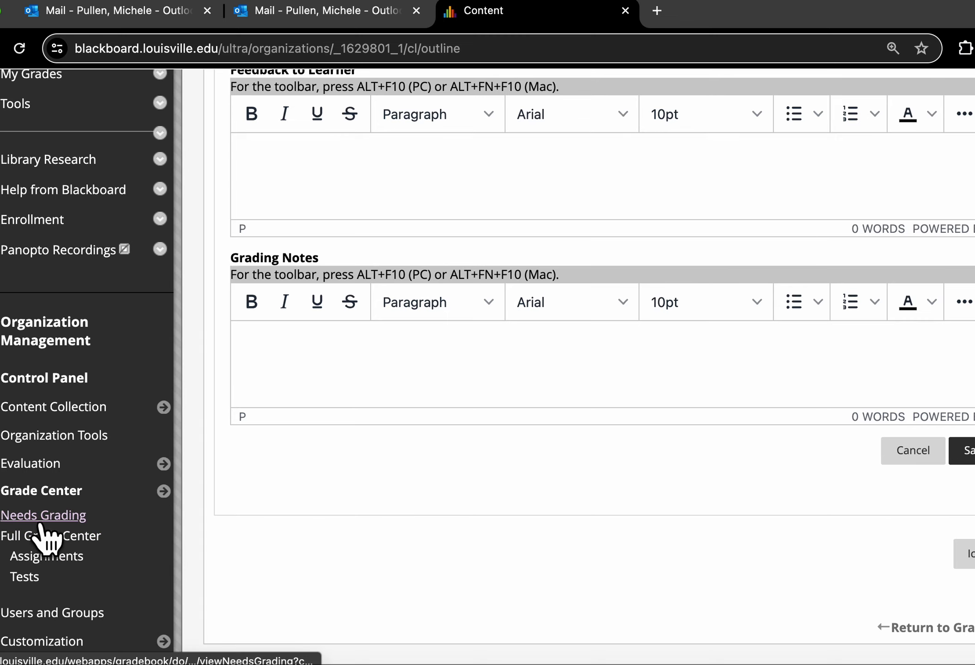
# Return to the Full Grade Center and scroll across to the 2.00 portfolio columns.
pyautogui.click(52, 536)
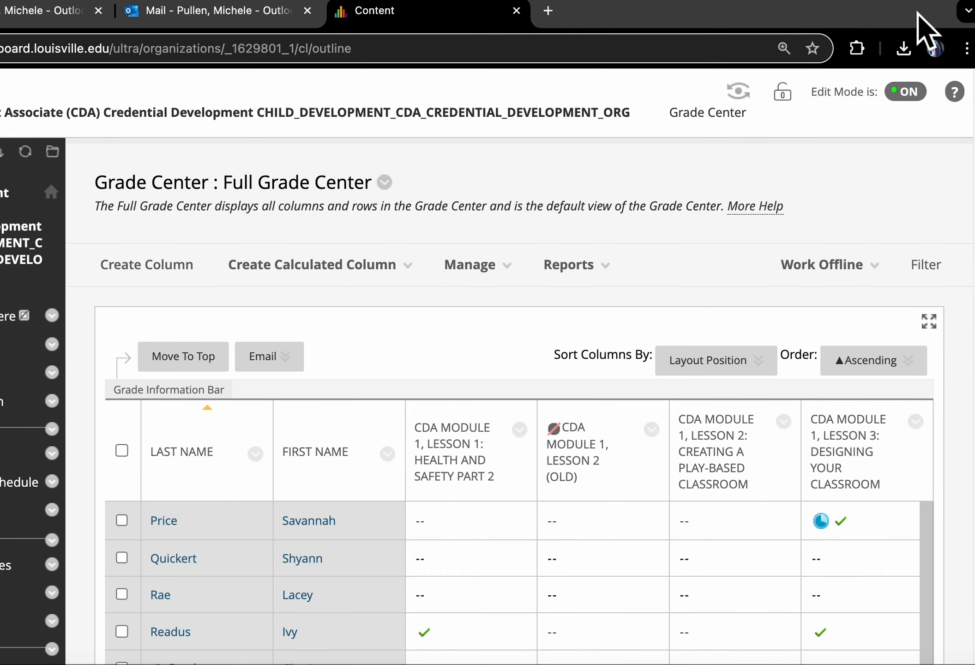
pyautogui.scroll(-3)
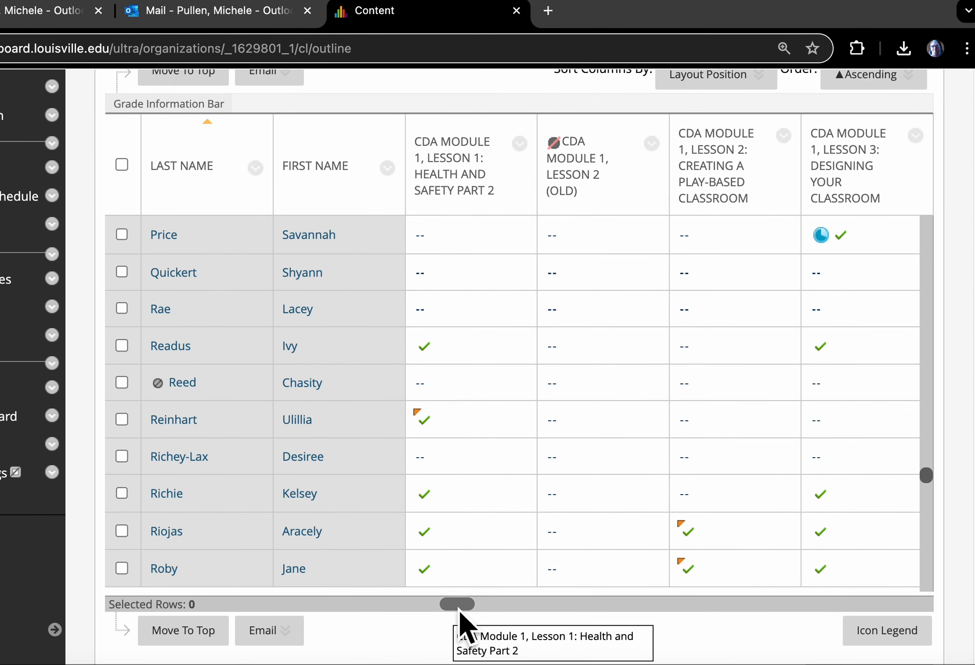
pyautogui.moveTo(456, 604); pyautogui.dragTo(478, 604)
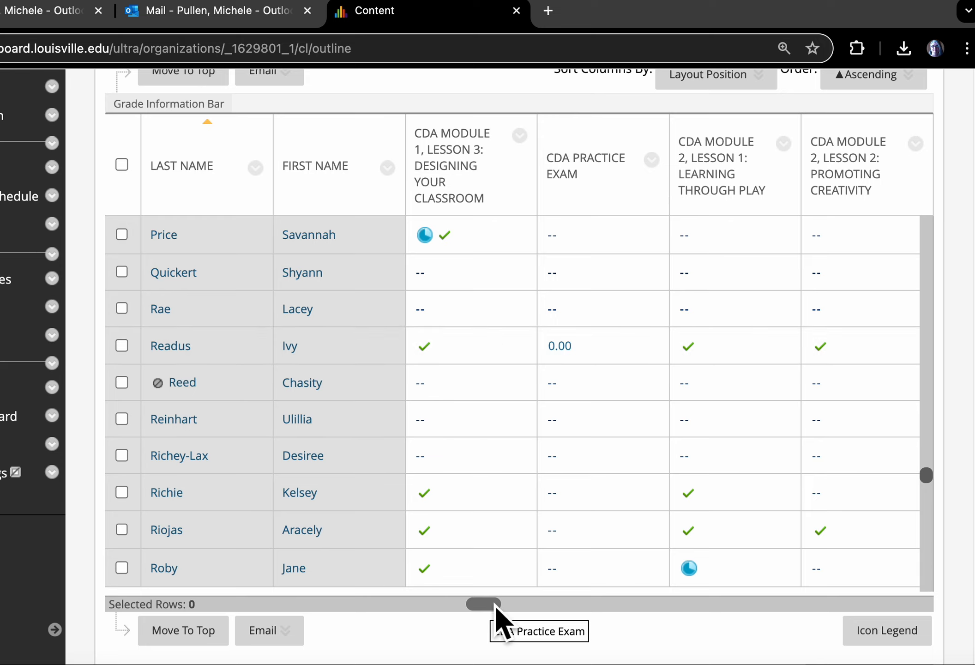
pyautogui.moveTo(501, 622)
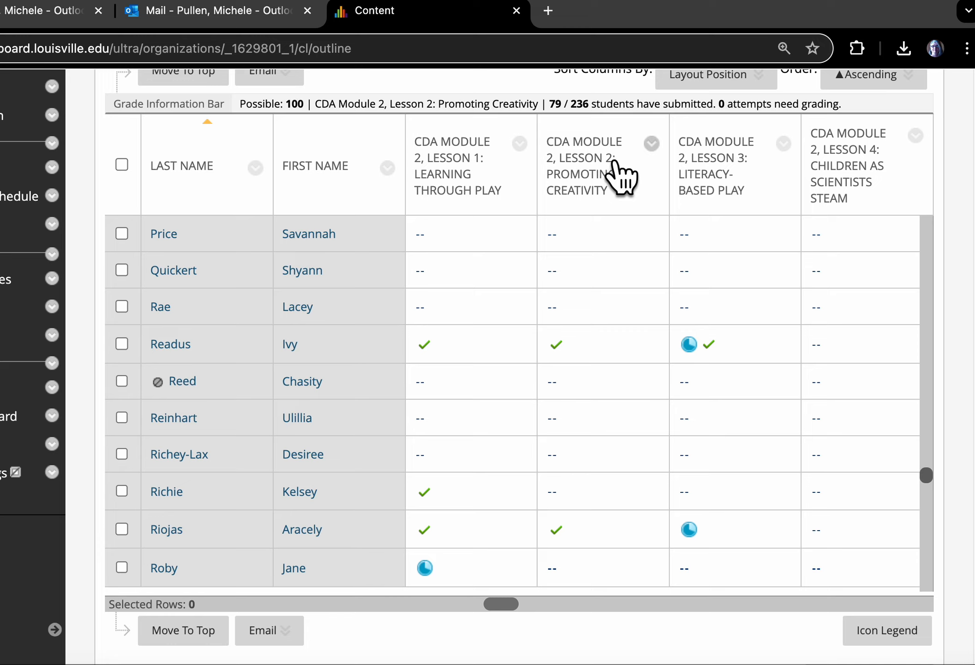
pyautogui.moveTo(579, 181)
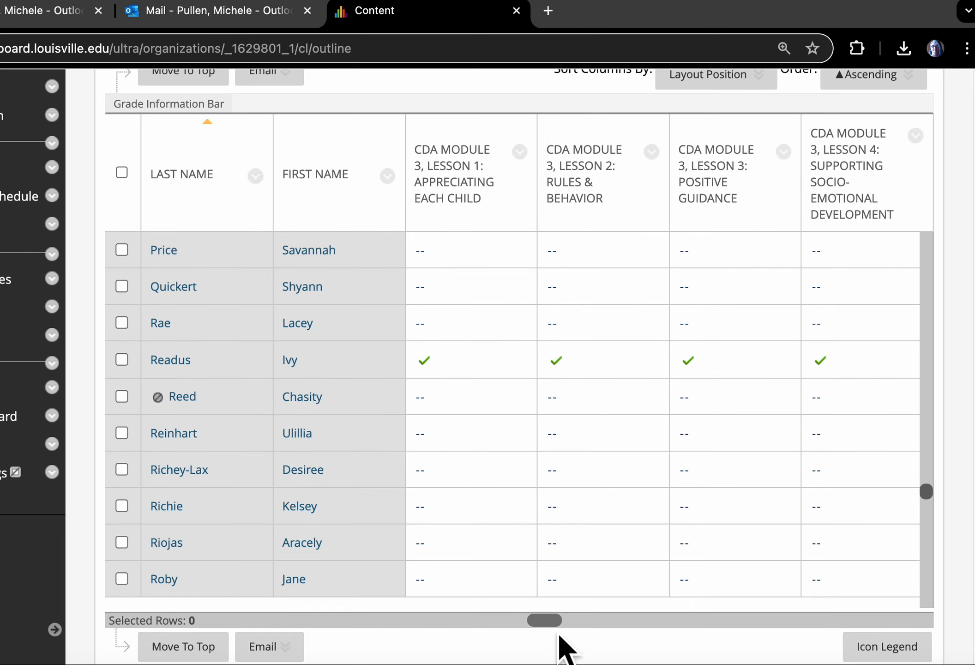
pyautogui.moveTo(543, 619); pyautogui.dragTo(579, 604)
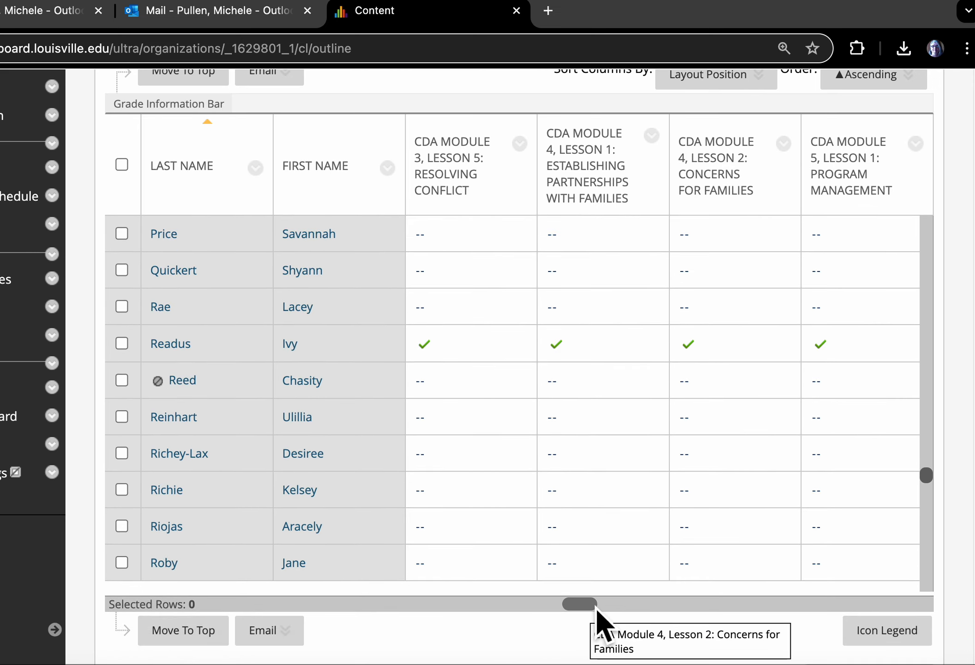
pyautogui.hscroll(3)
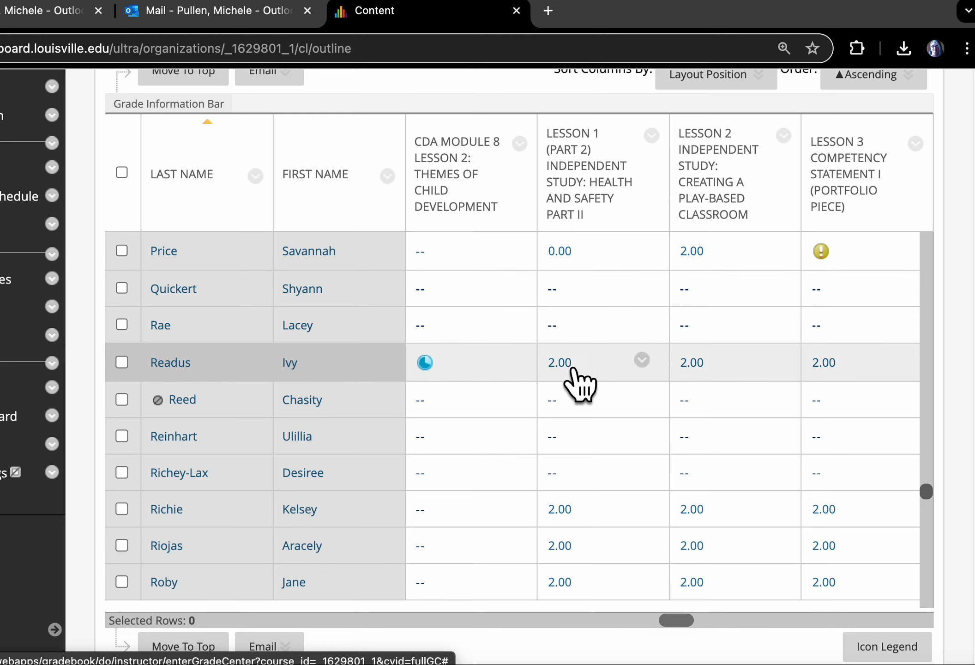
pyautogui.moveTo(578, 380)
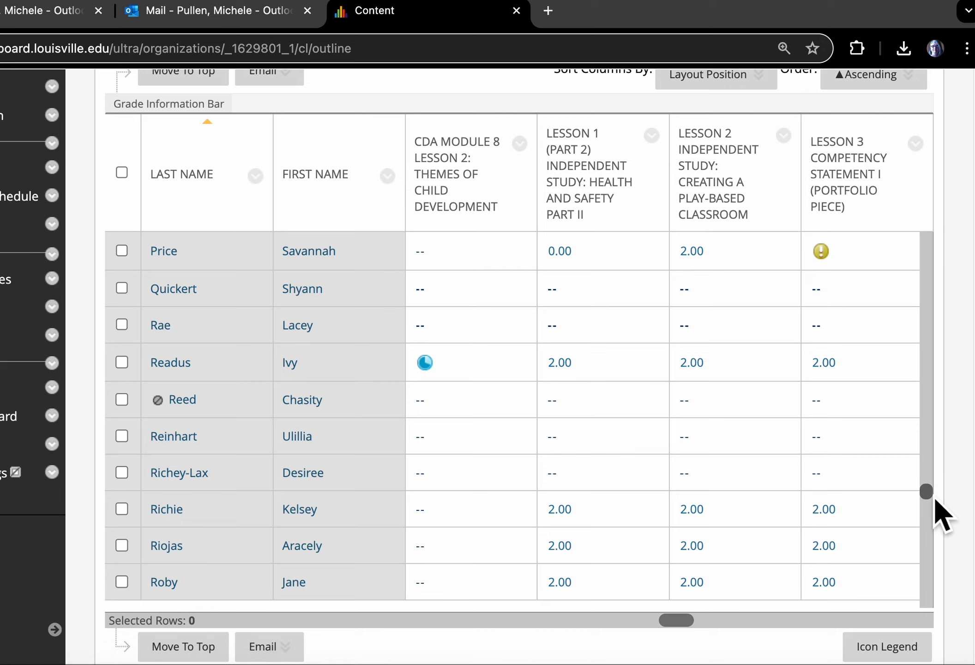
pyautogui.moveTo(796, 311)
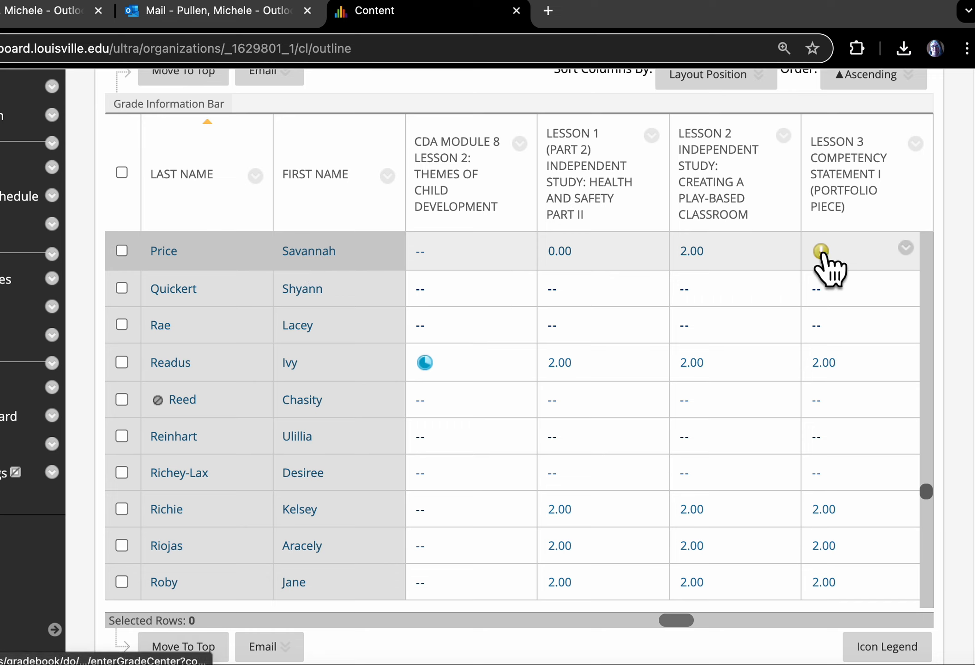
pyautogui.moveTo(822, 251)
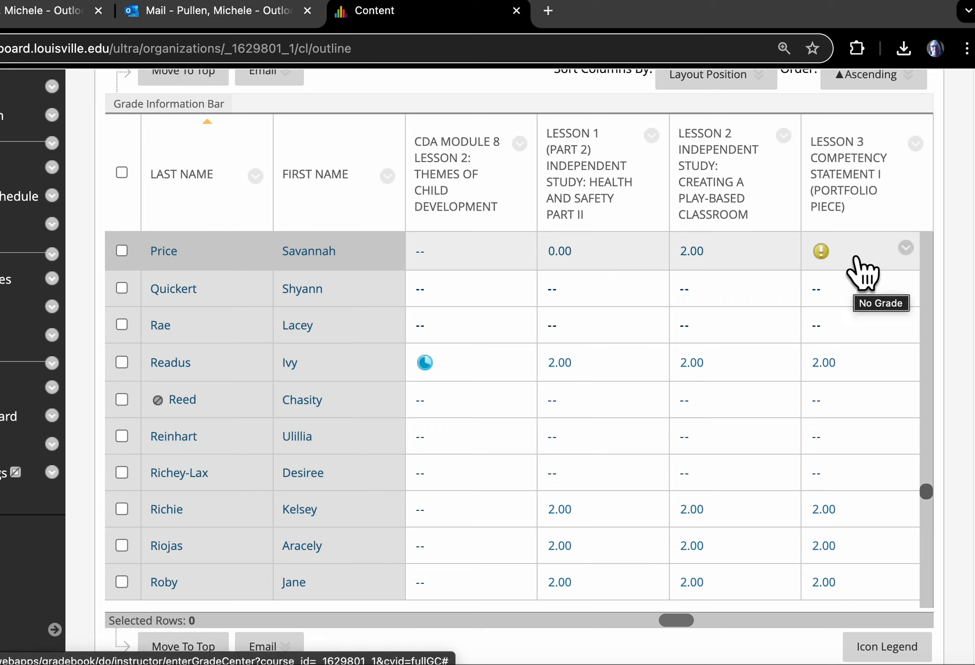
pyautogui.moveTo(864, 270)
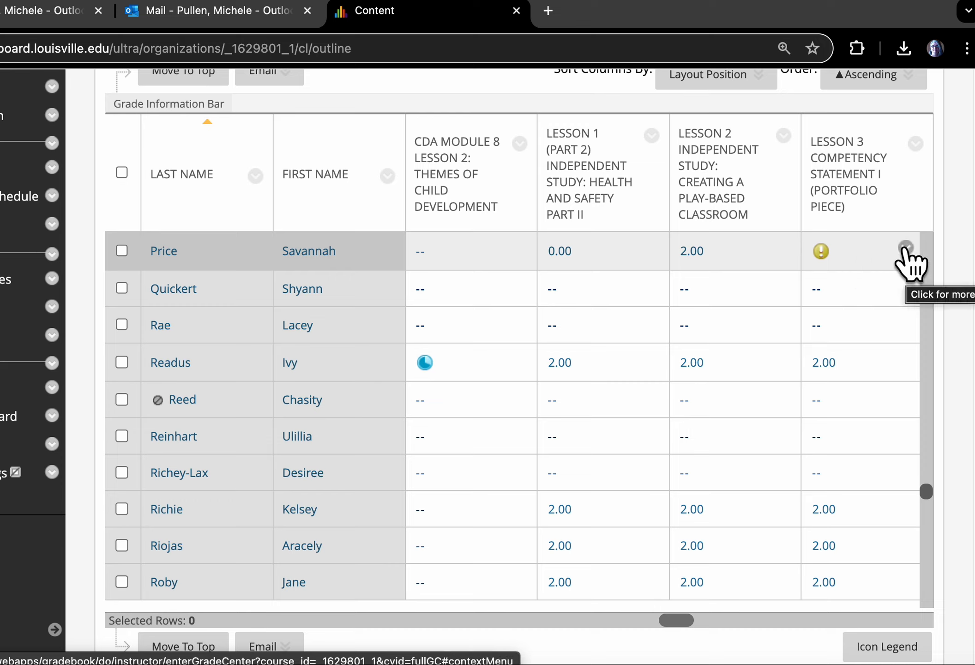
pyautogui.moveTo(676, 628)
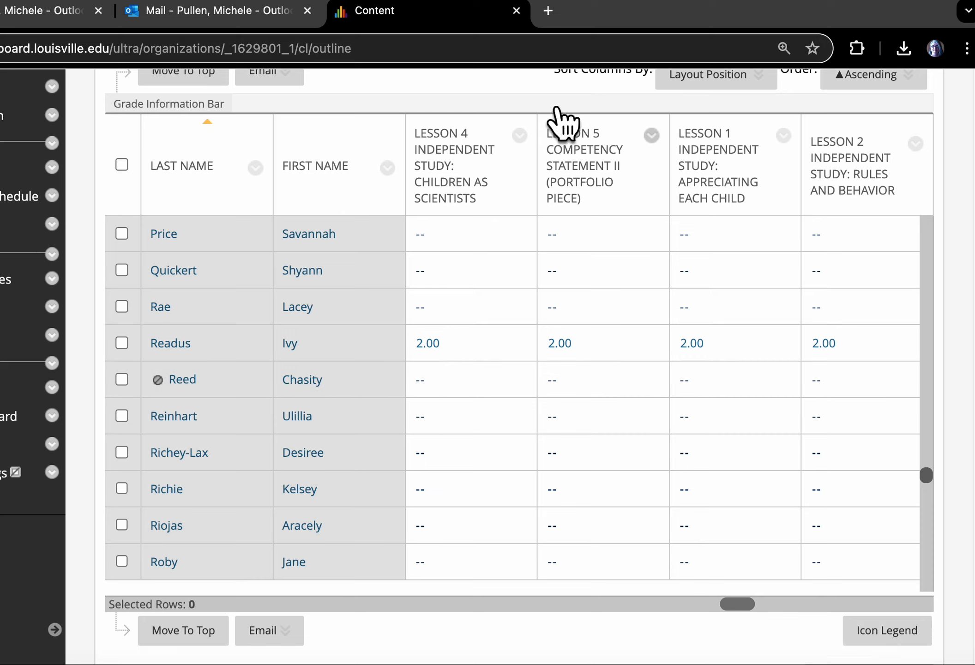
pyautogui.moveTo(628, 34)
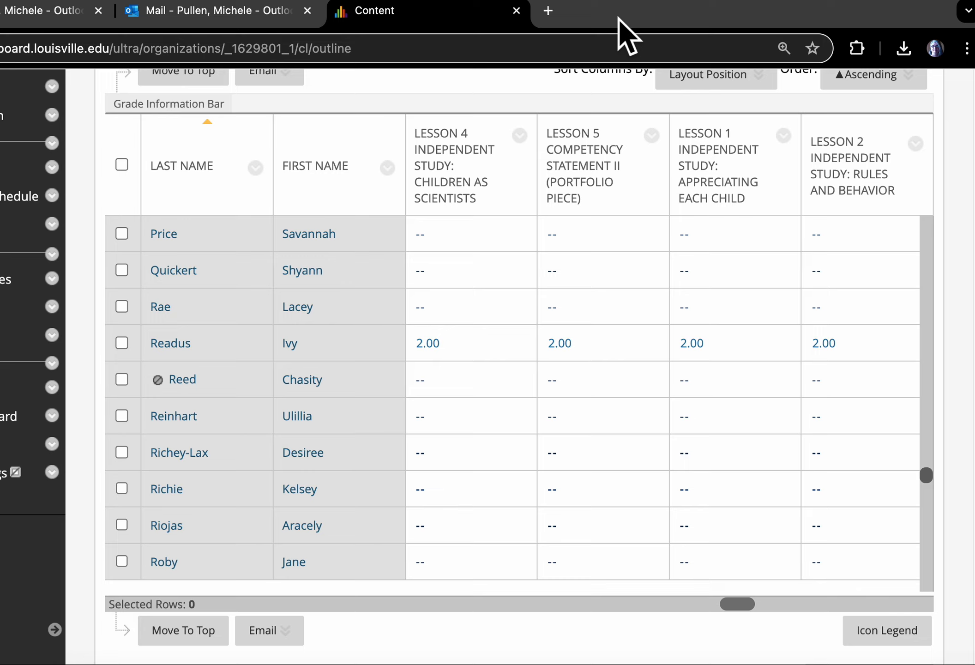
pyautogui.moveTo(893, 31)
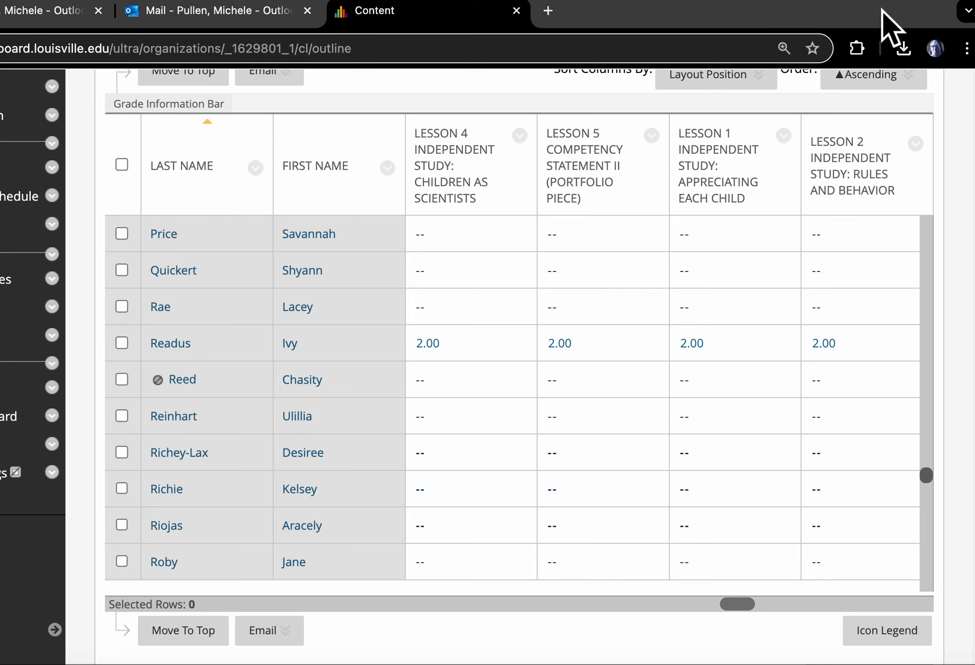
pyautogui.moveTo(882, 18)
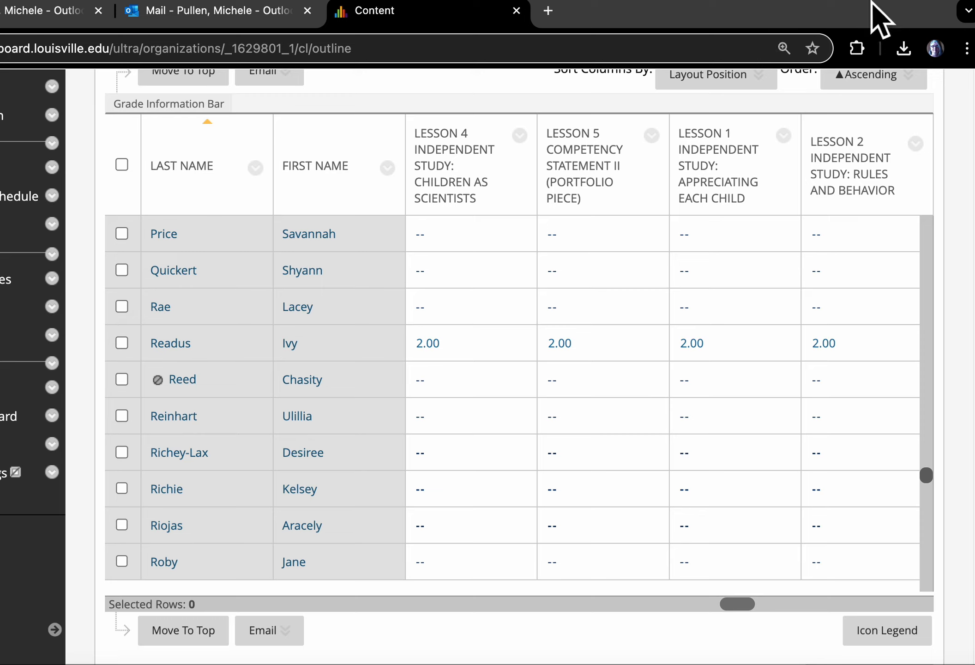
pyautogui.moveTo(880, 19)
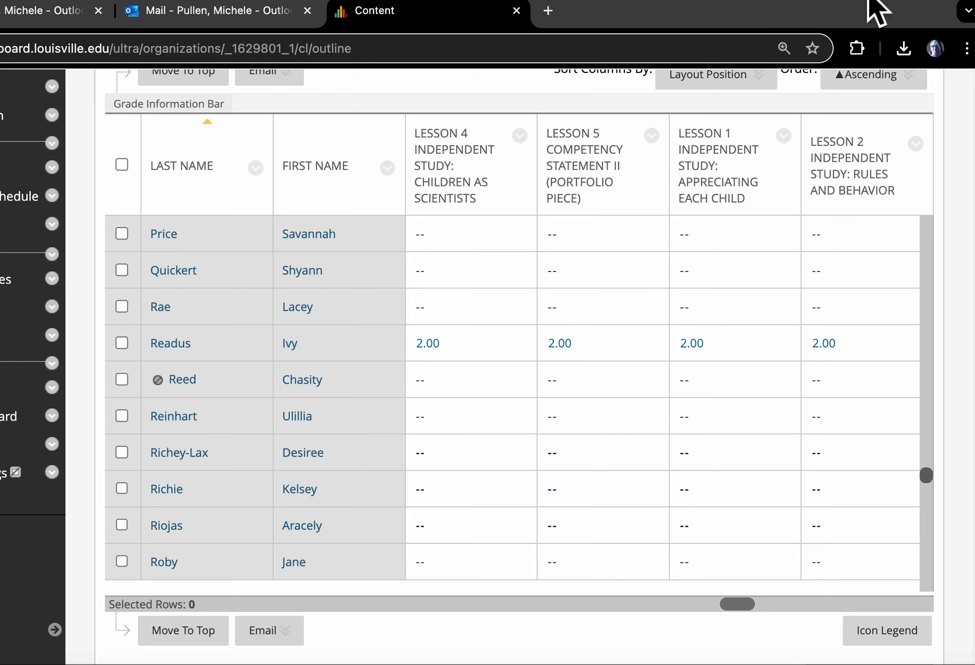